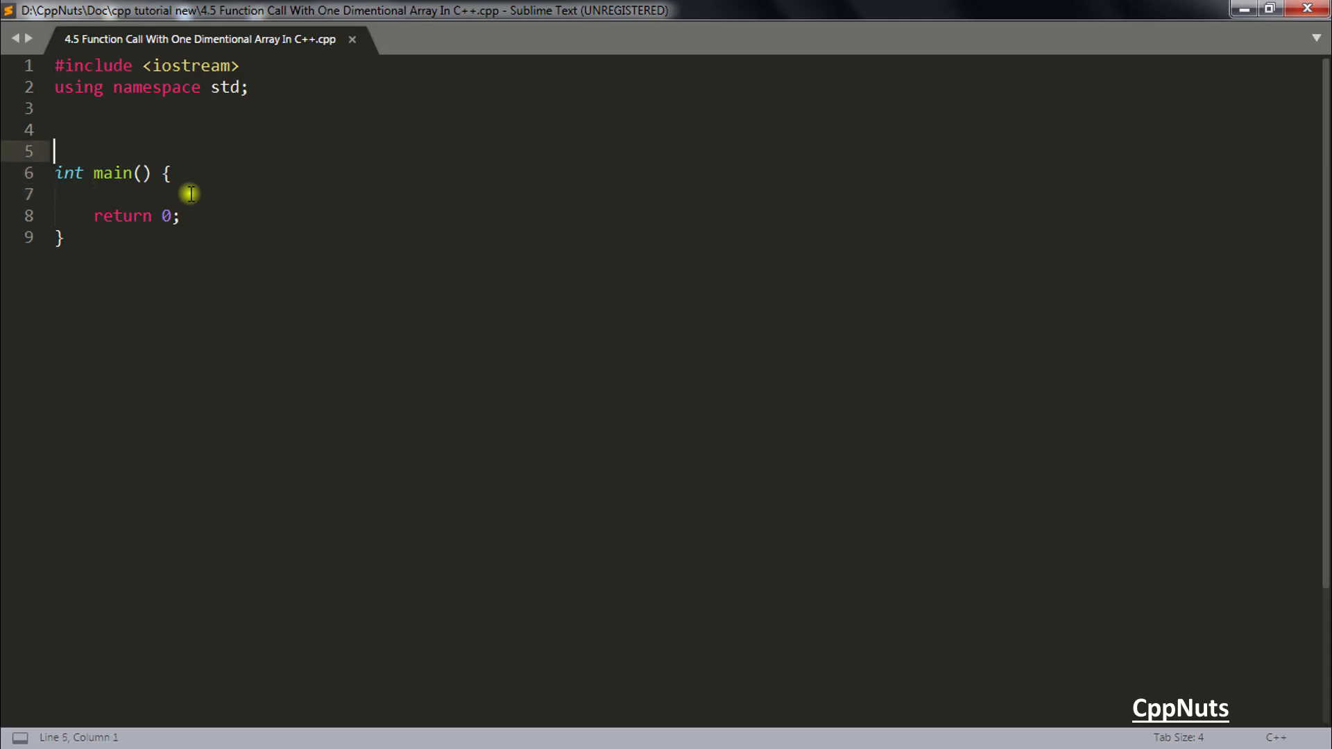
# Step: Add a void fun() stub above main; in main declare int arr[] = {1,2,3} and call fun()
pyautogui.write('void fun() {')
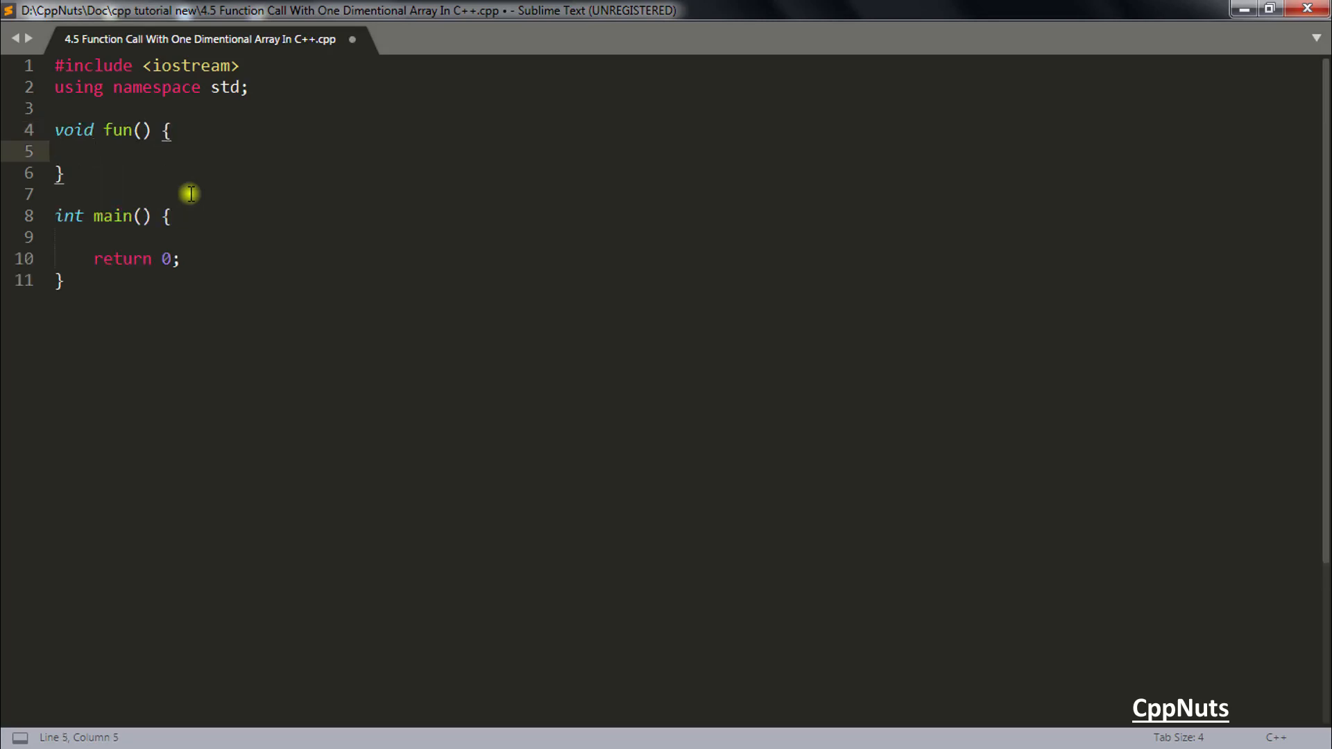
pyautogui.click(139, 130)
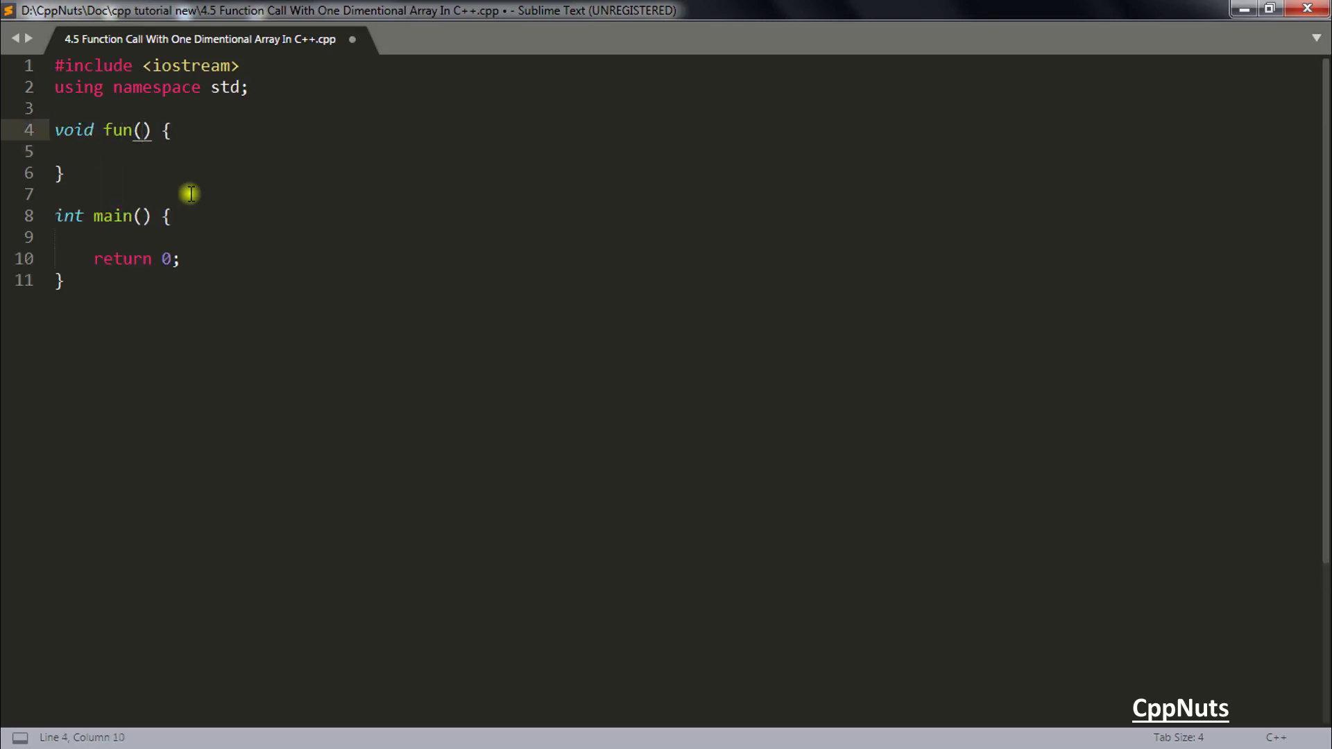
pyautogui.write('int a')
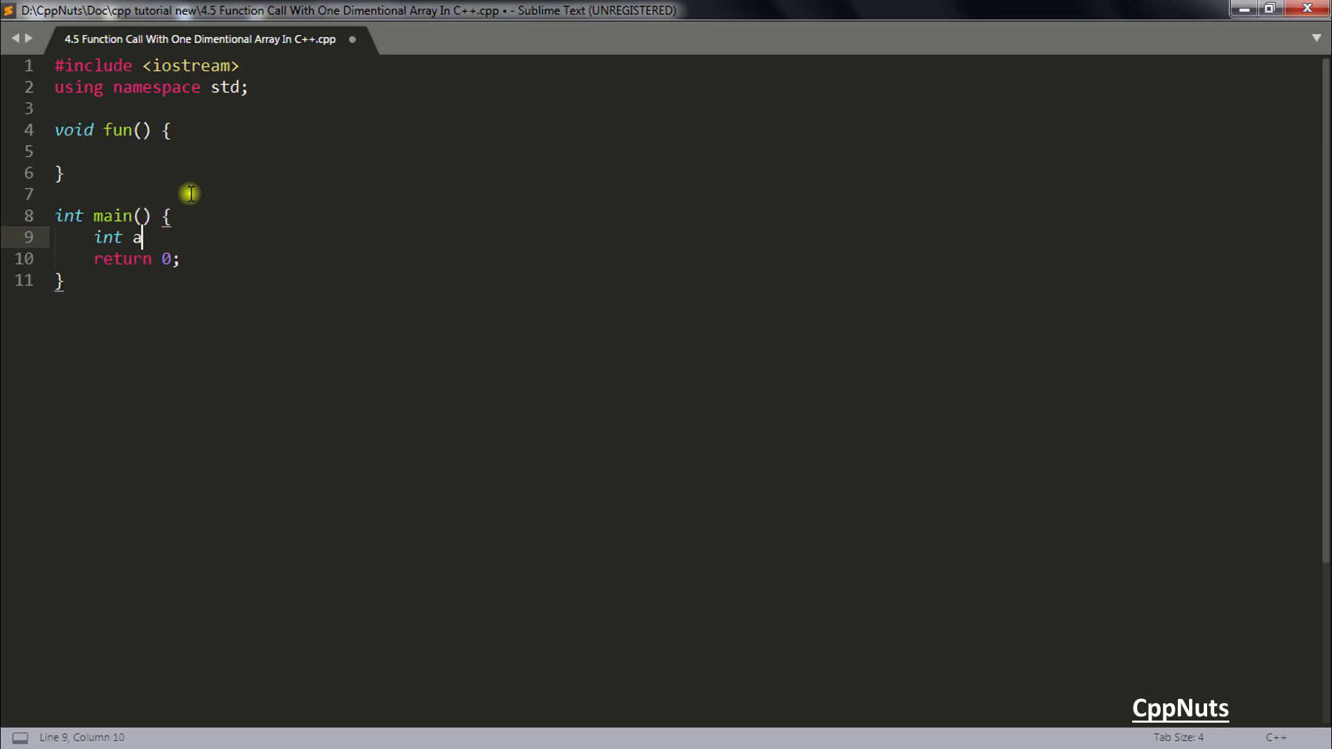
pyautogui.write('rr[] =')
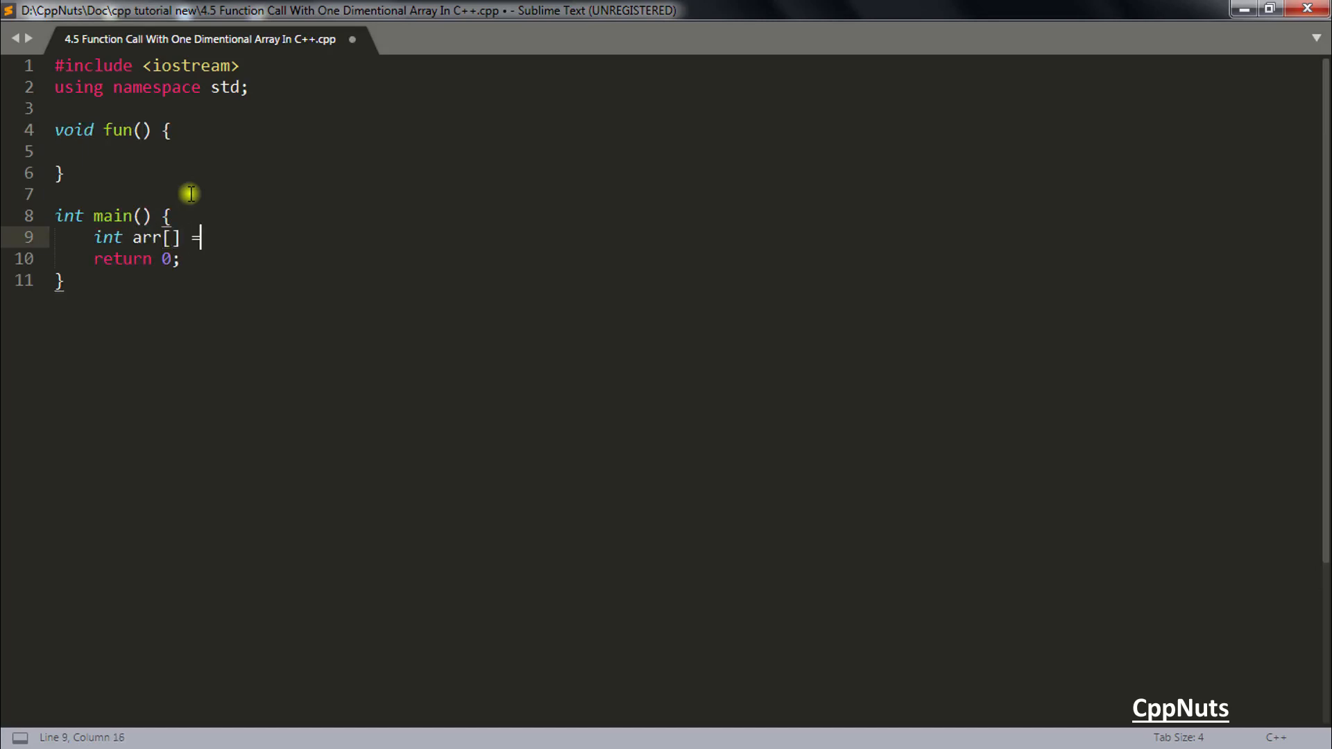
pyautogui.write('{}')
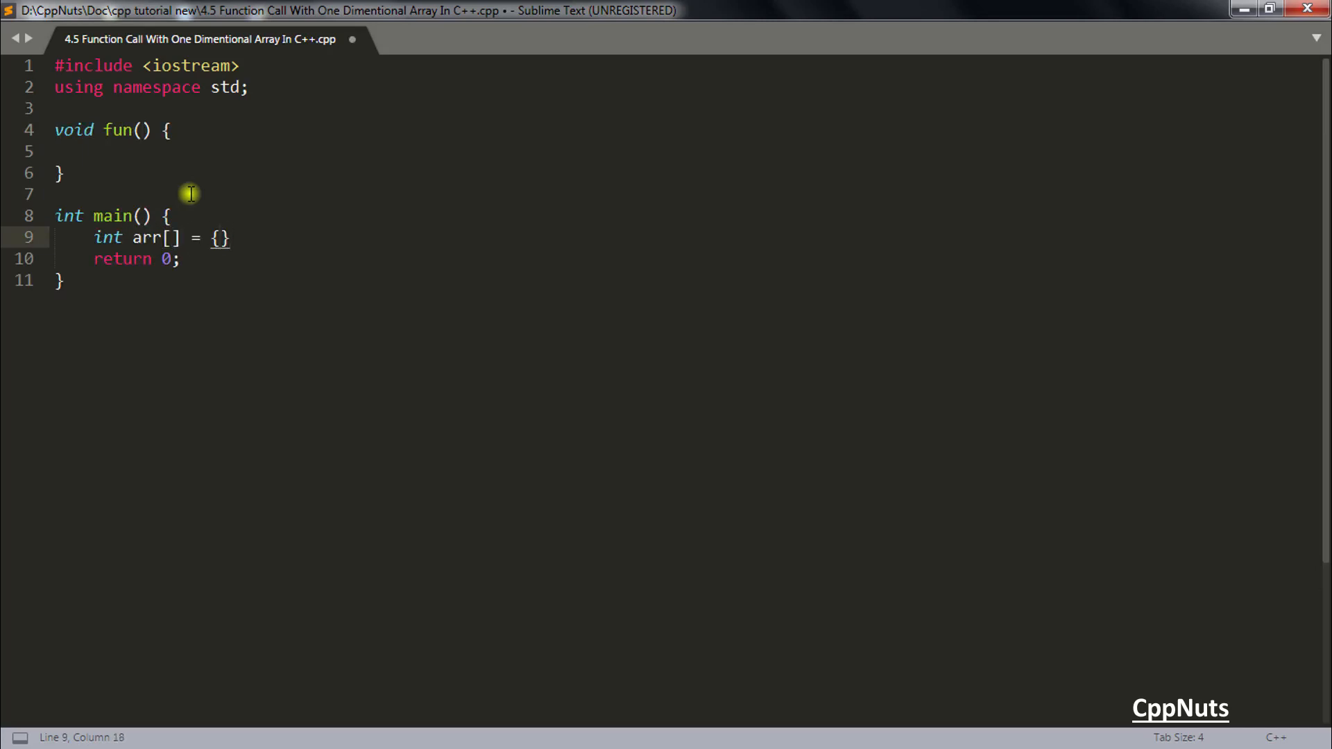
pyautogui.write('1,2,3')
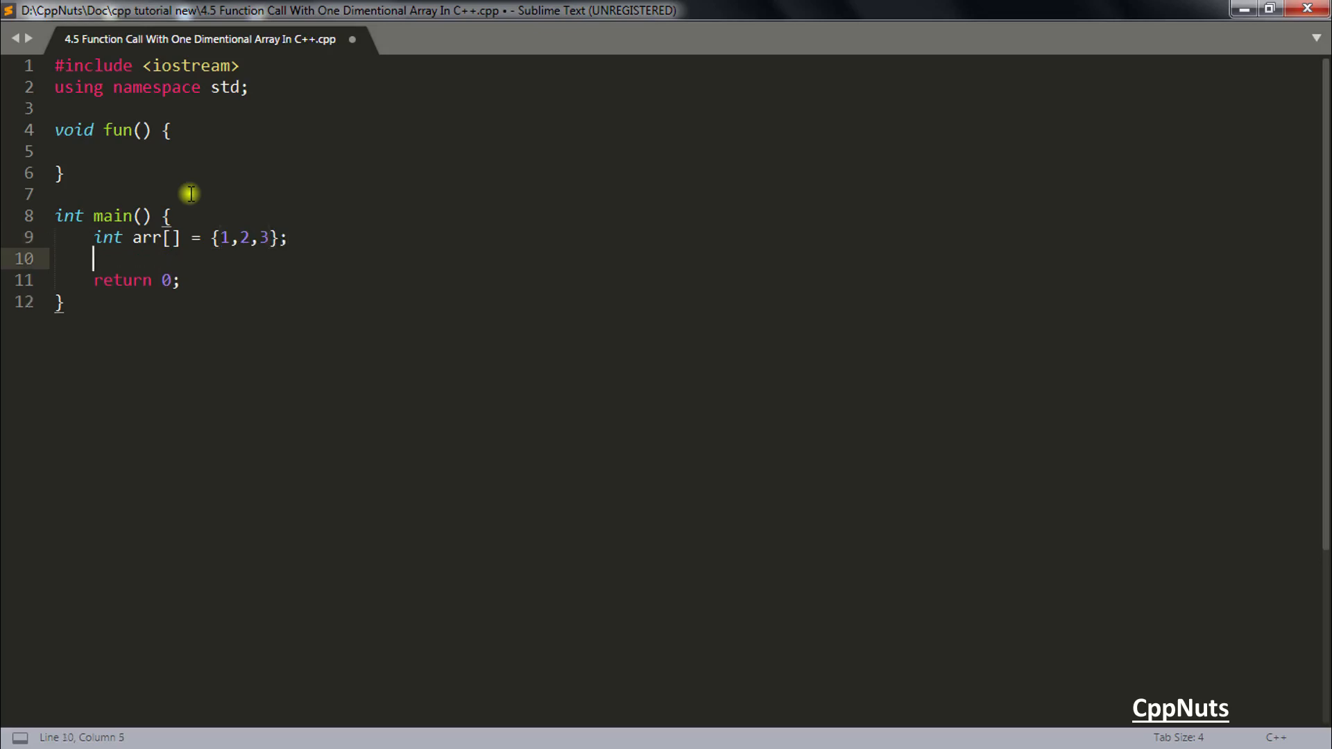
pyautogui.write('fun();')
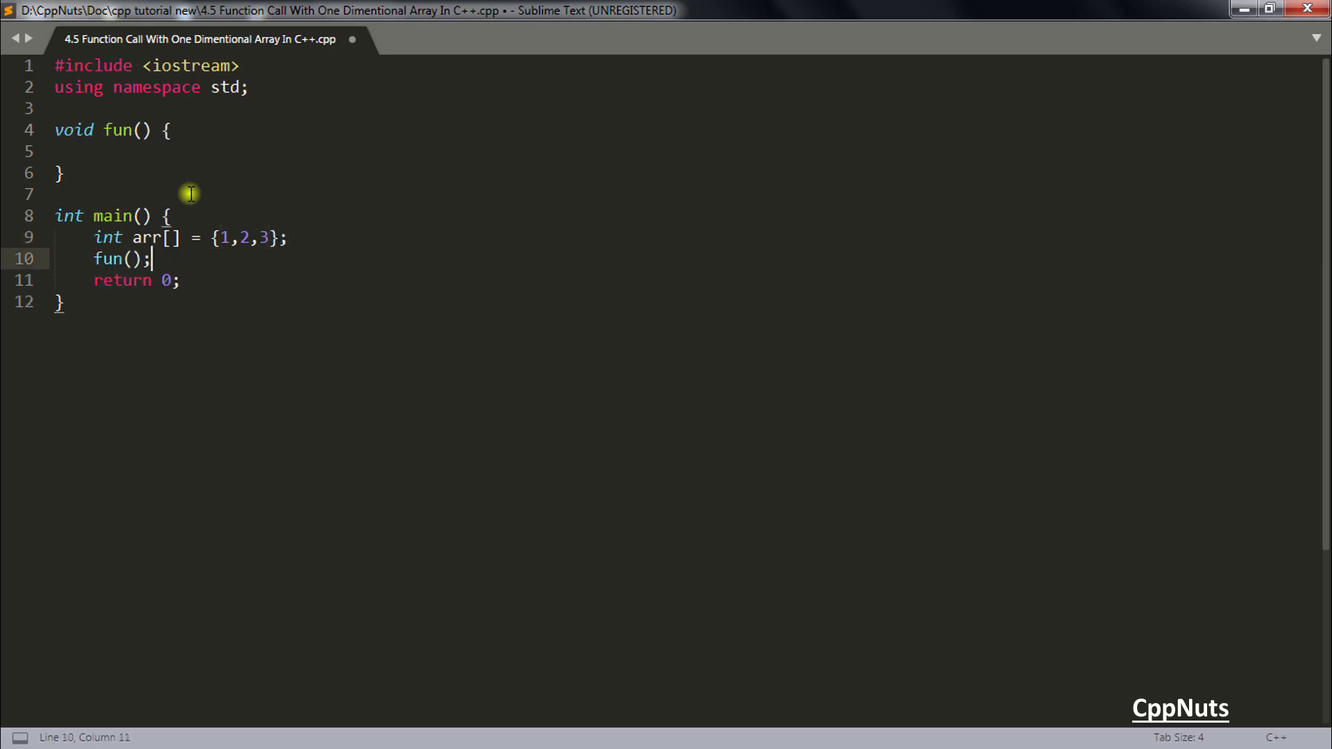
pyautogui.click(134, 259)
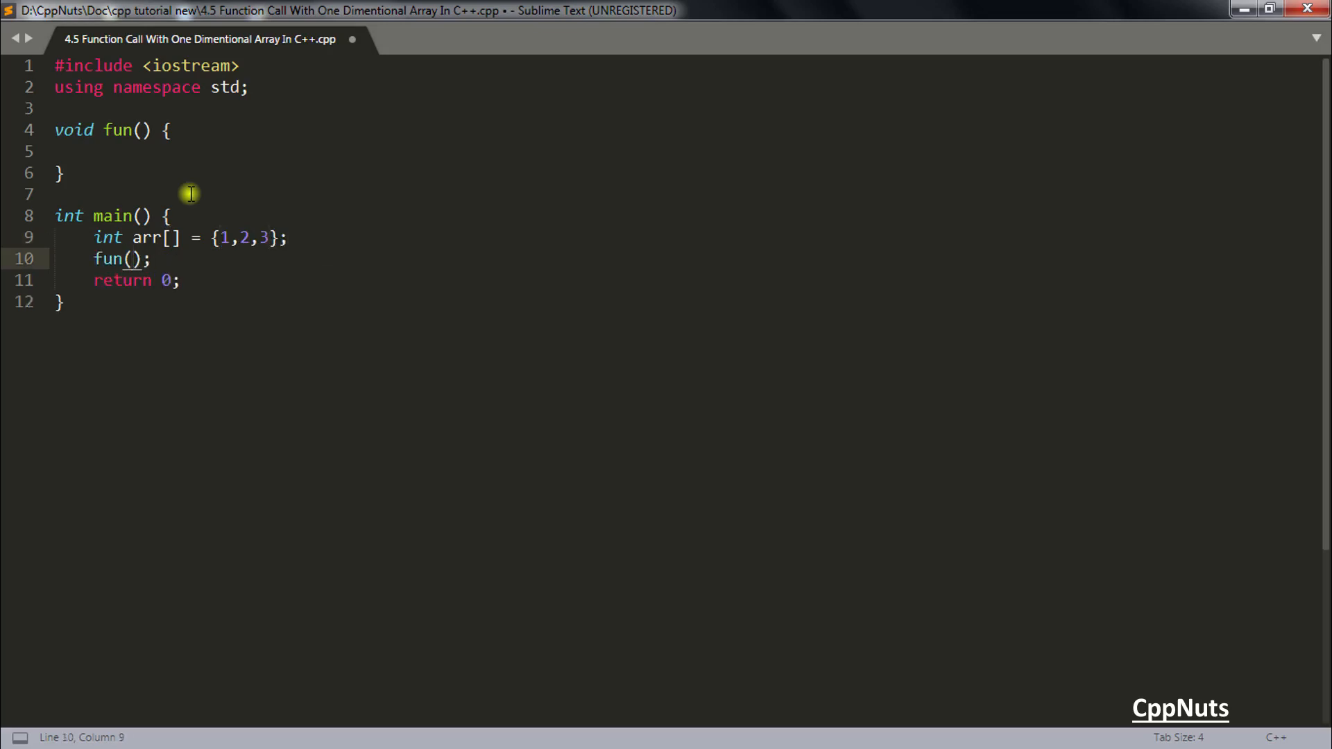
# Step: Change the call to fun(arr) and set it apart with blank lines
pyautogui.write('arr[]')
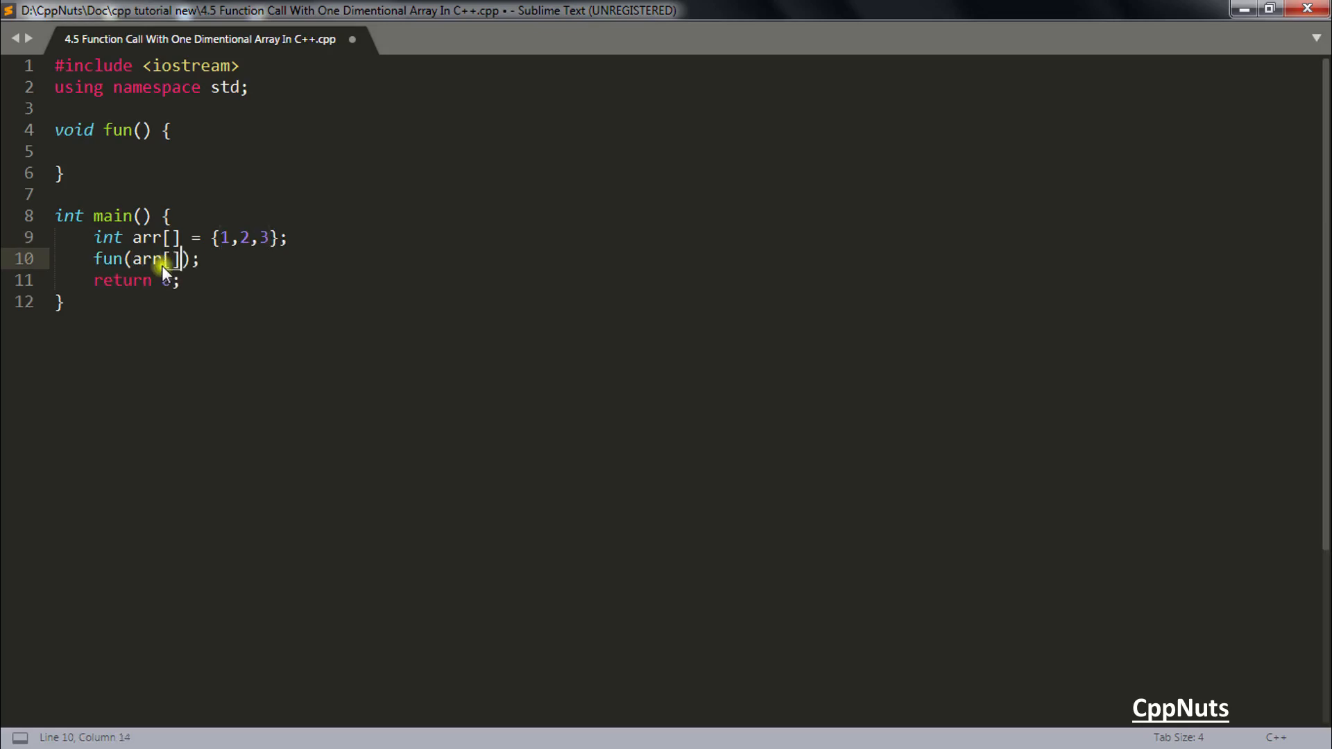
pyautogui.write('0')
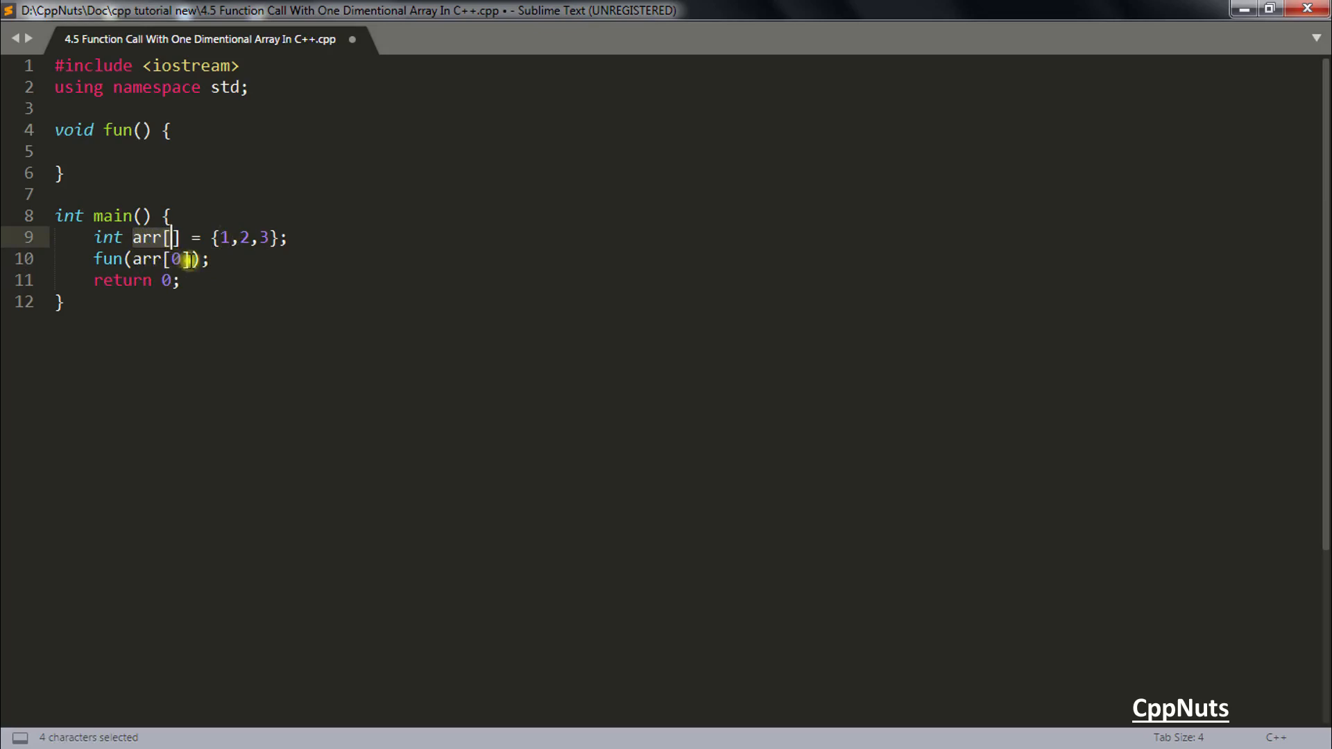
pyautogui.press('Delete')
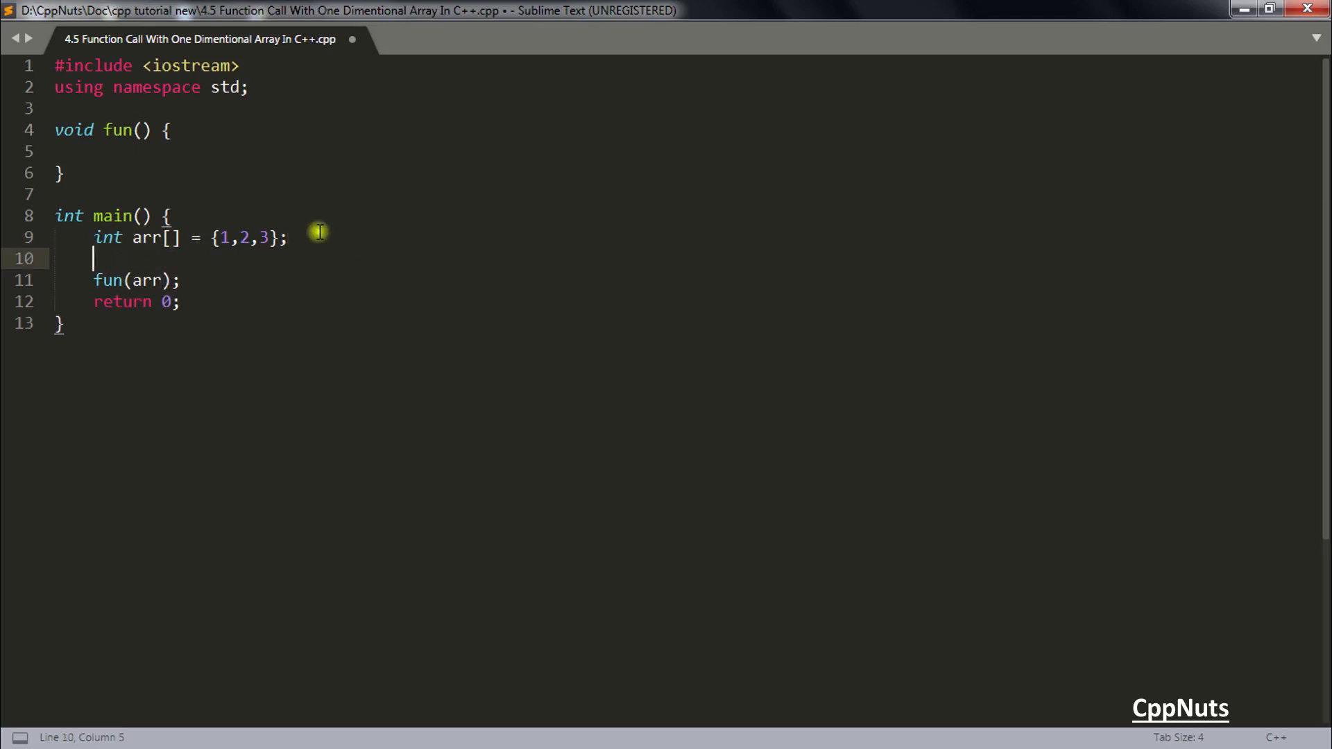
pyautogui.press('enter')
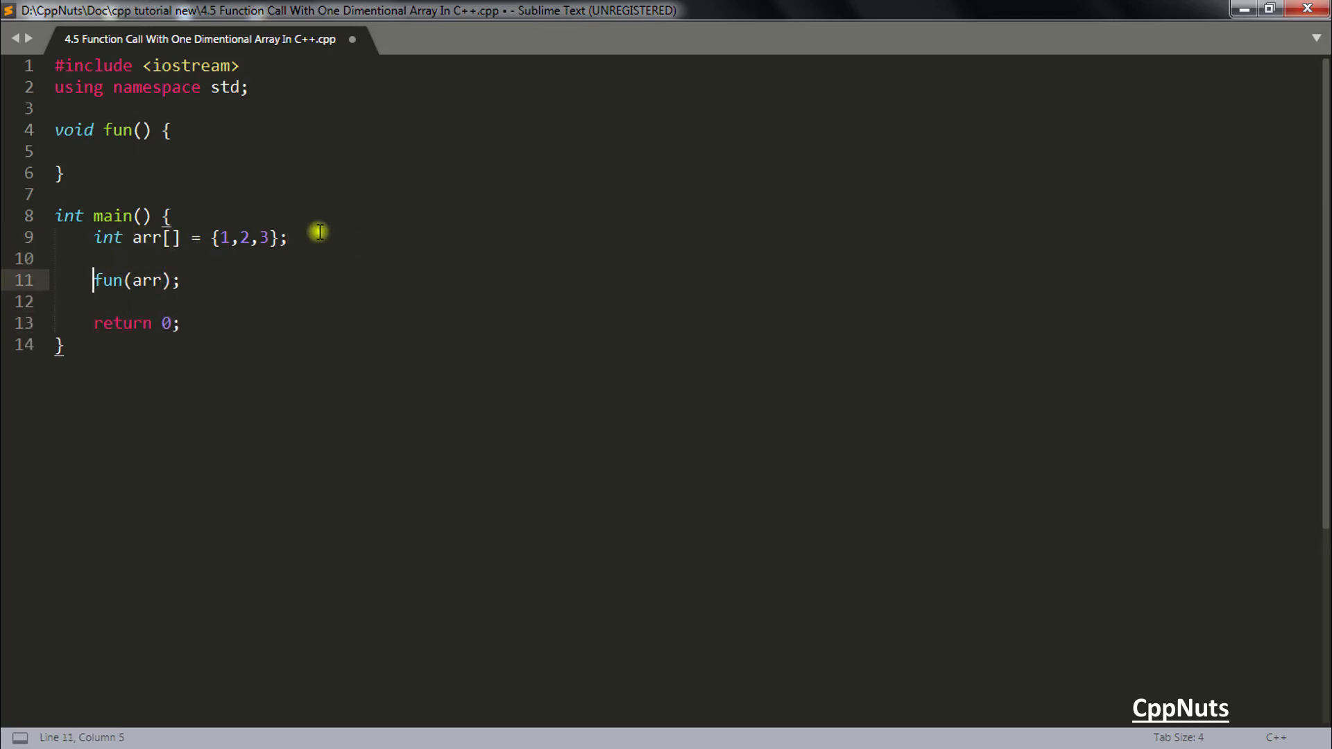
pyautogui.moveTo(118, 280)
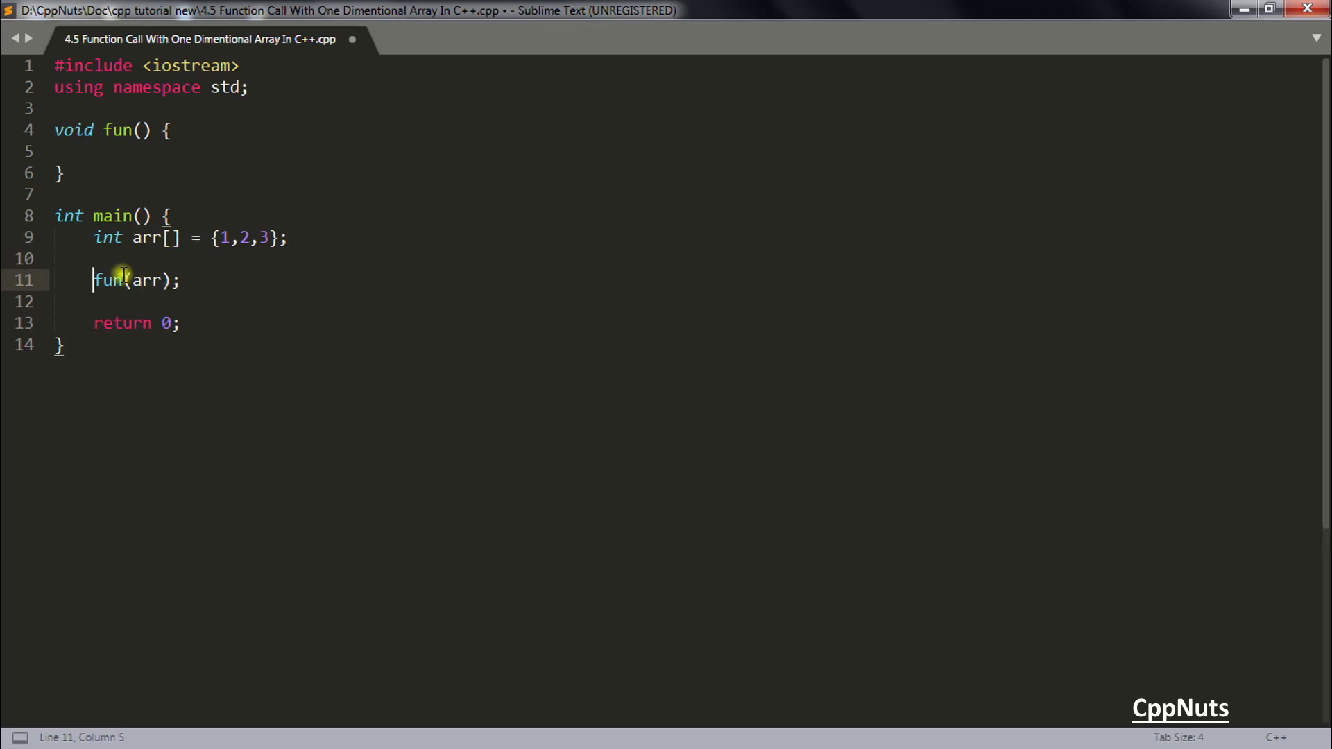
# Step: Declare fun's parameter as int arr[], leaving the brackets empty
pyautogui.click(143, 130)
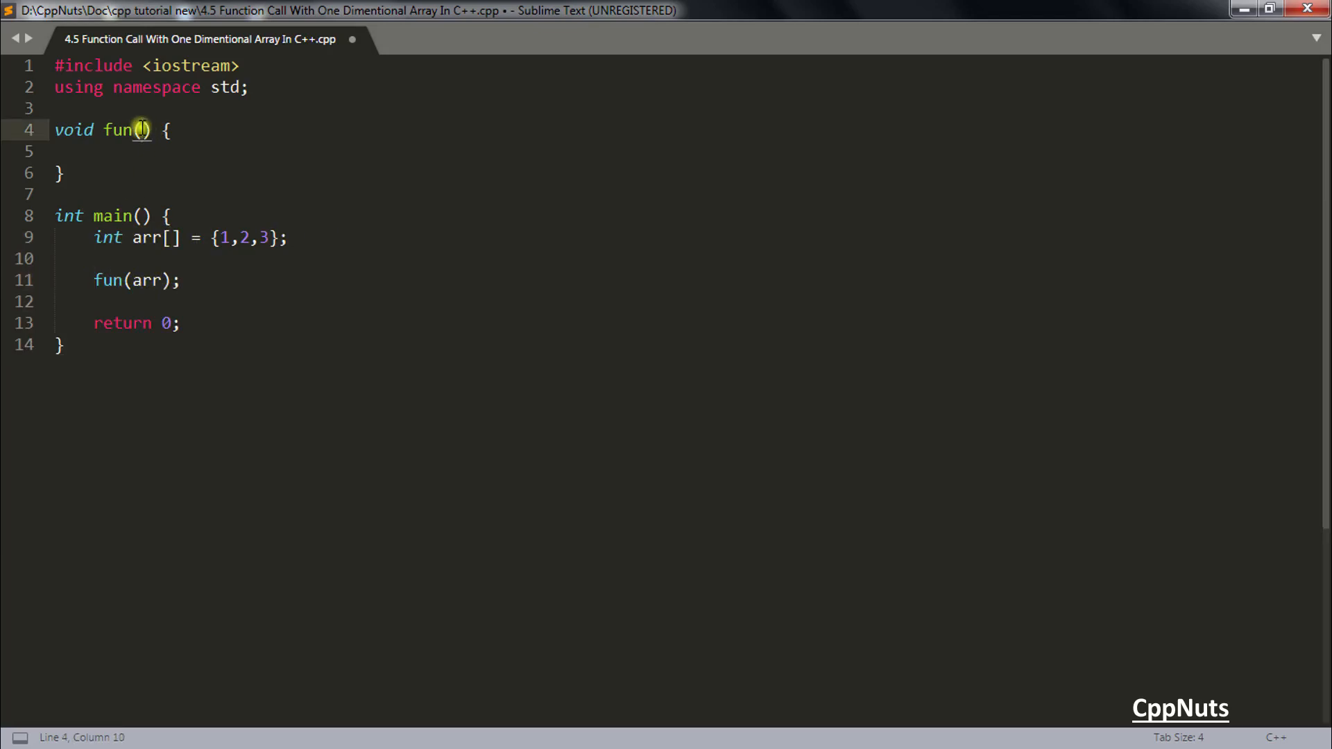
pyautogui.write('int arr[')
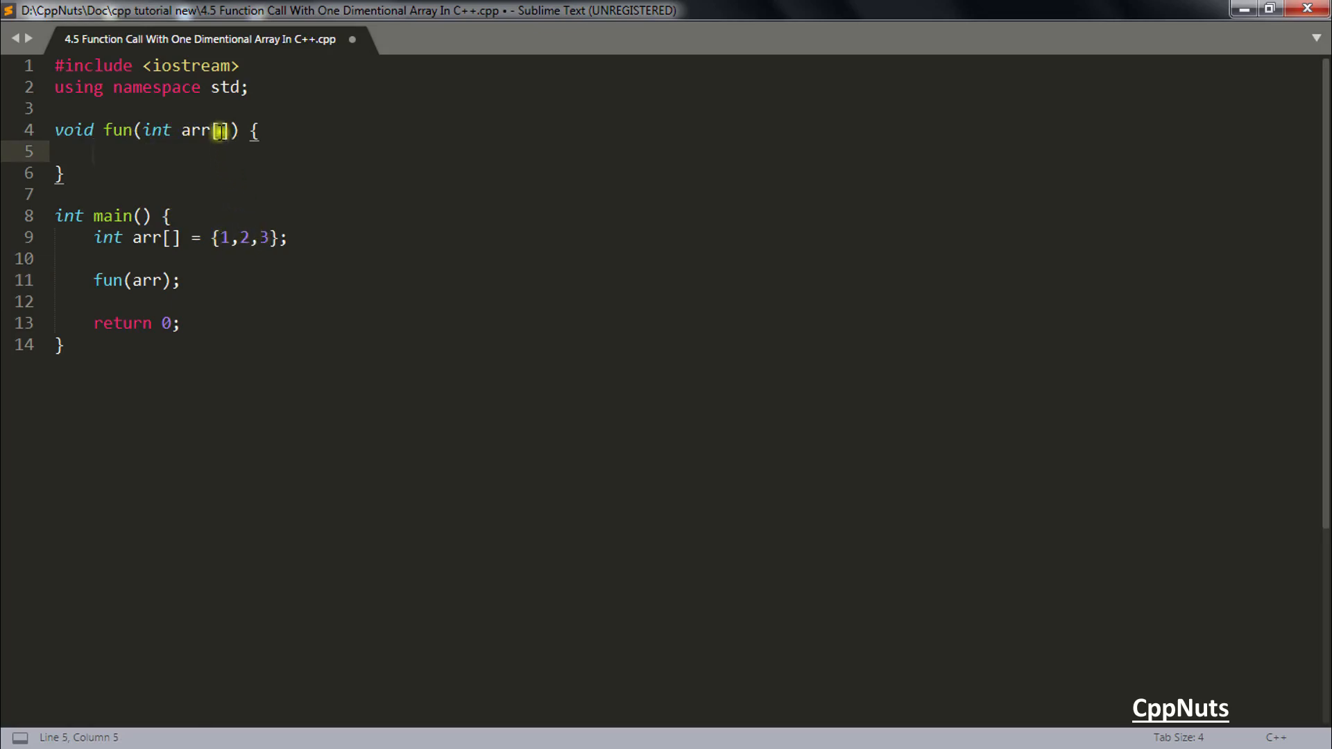
pyautogui.write('3')
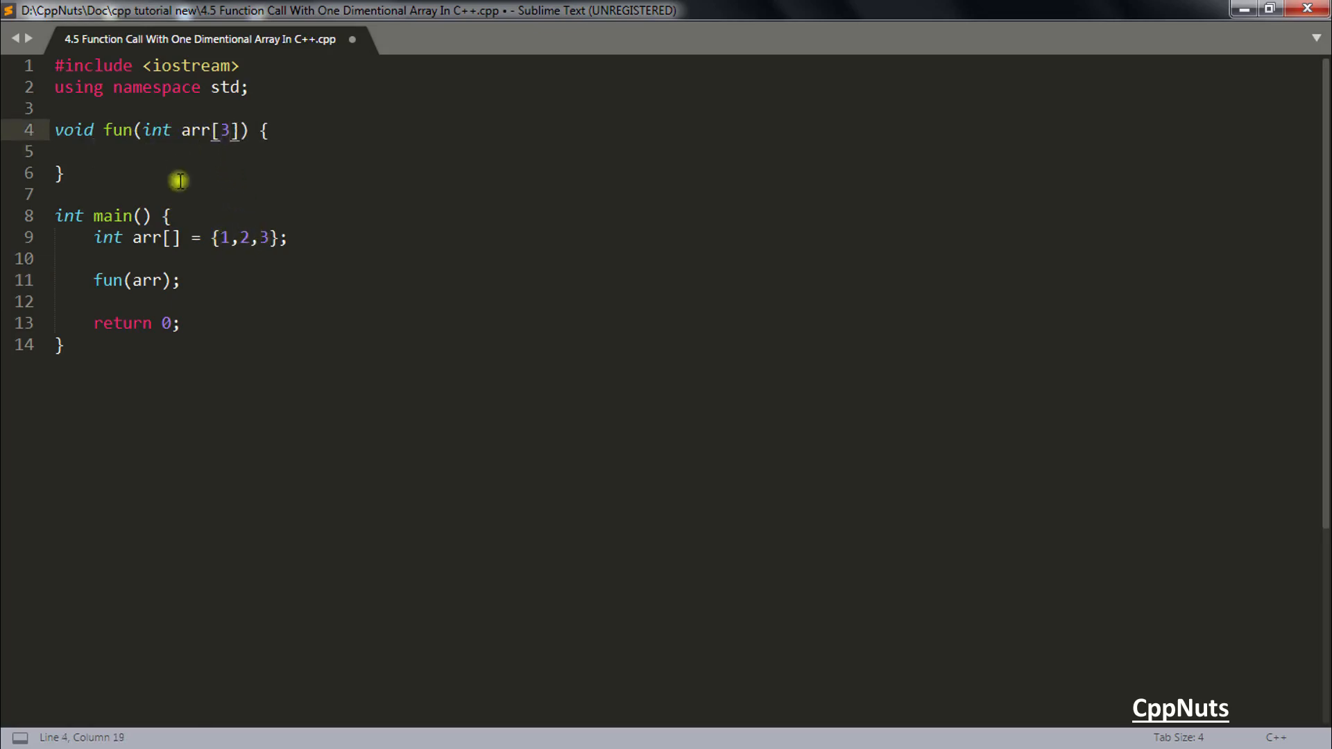
pyautogui.click(94, 151)
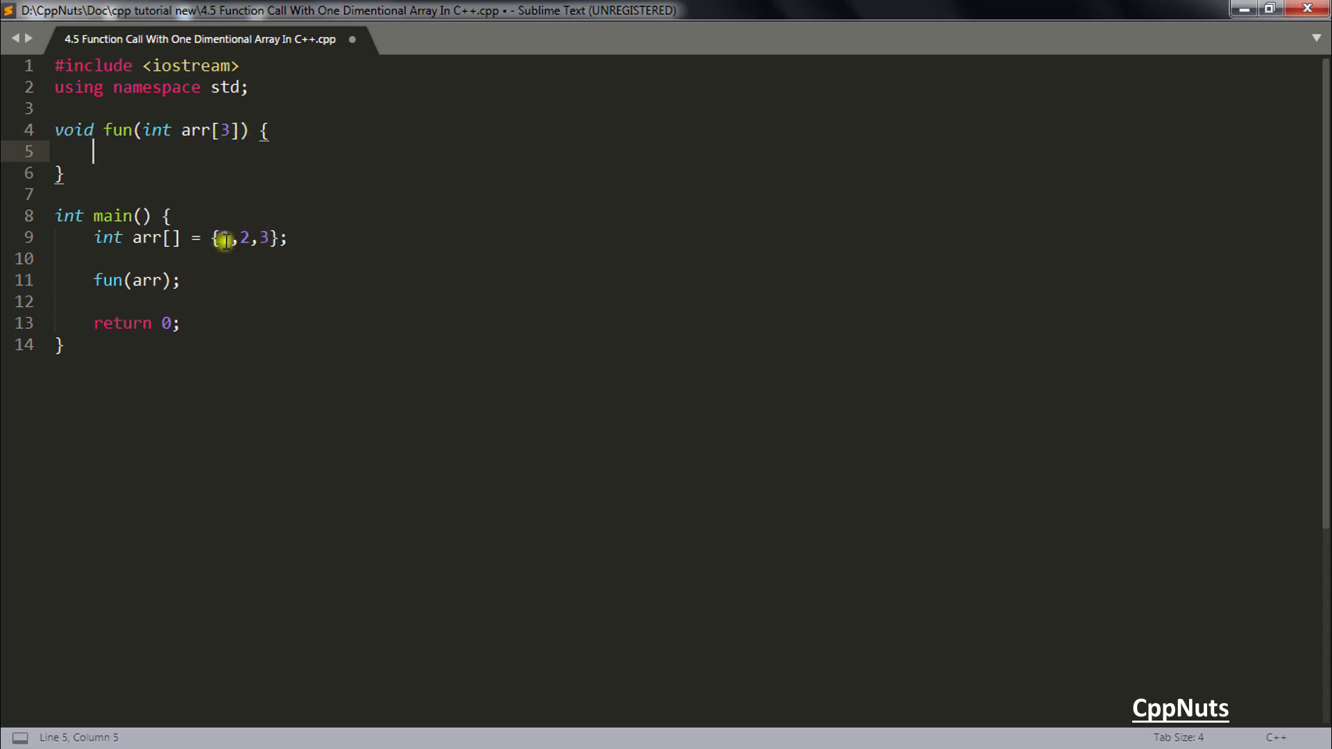
pyautogui.click(230, 130)
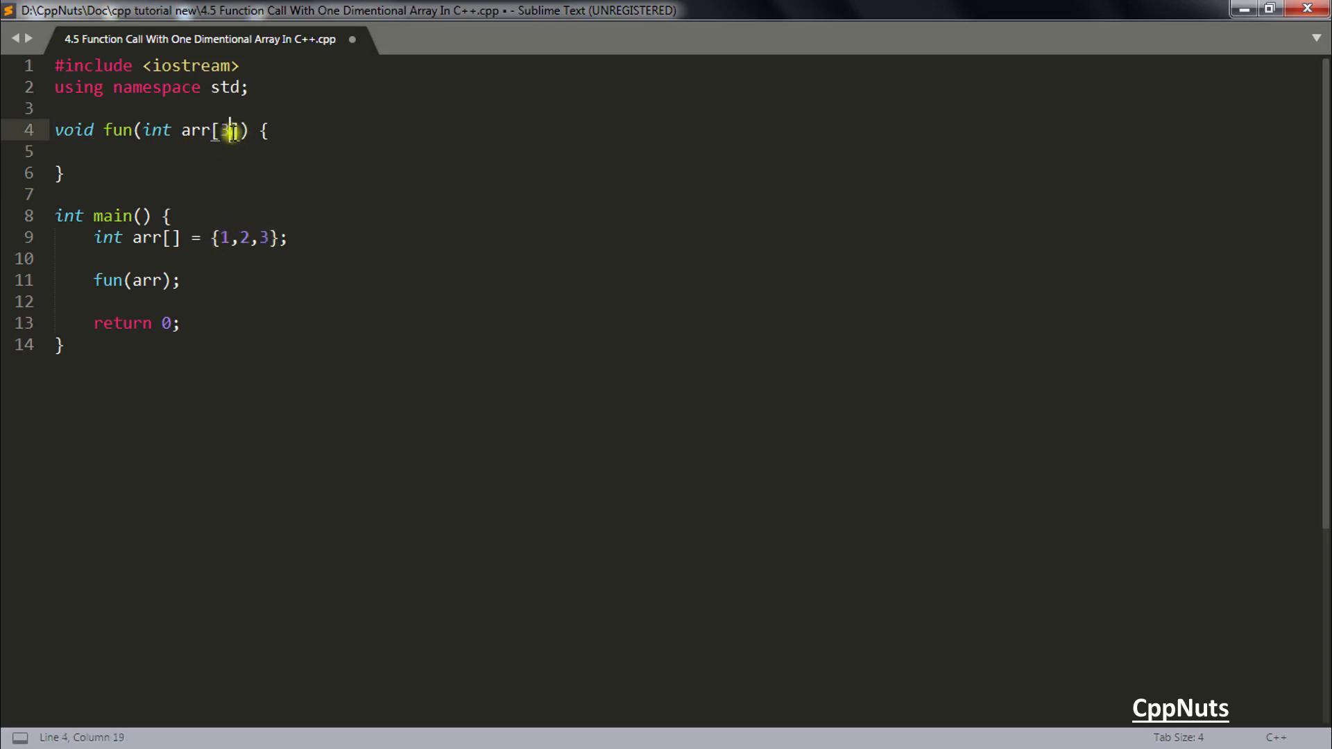
pyautogui.press('BackSpace')
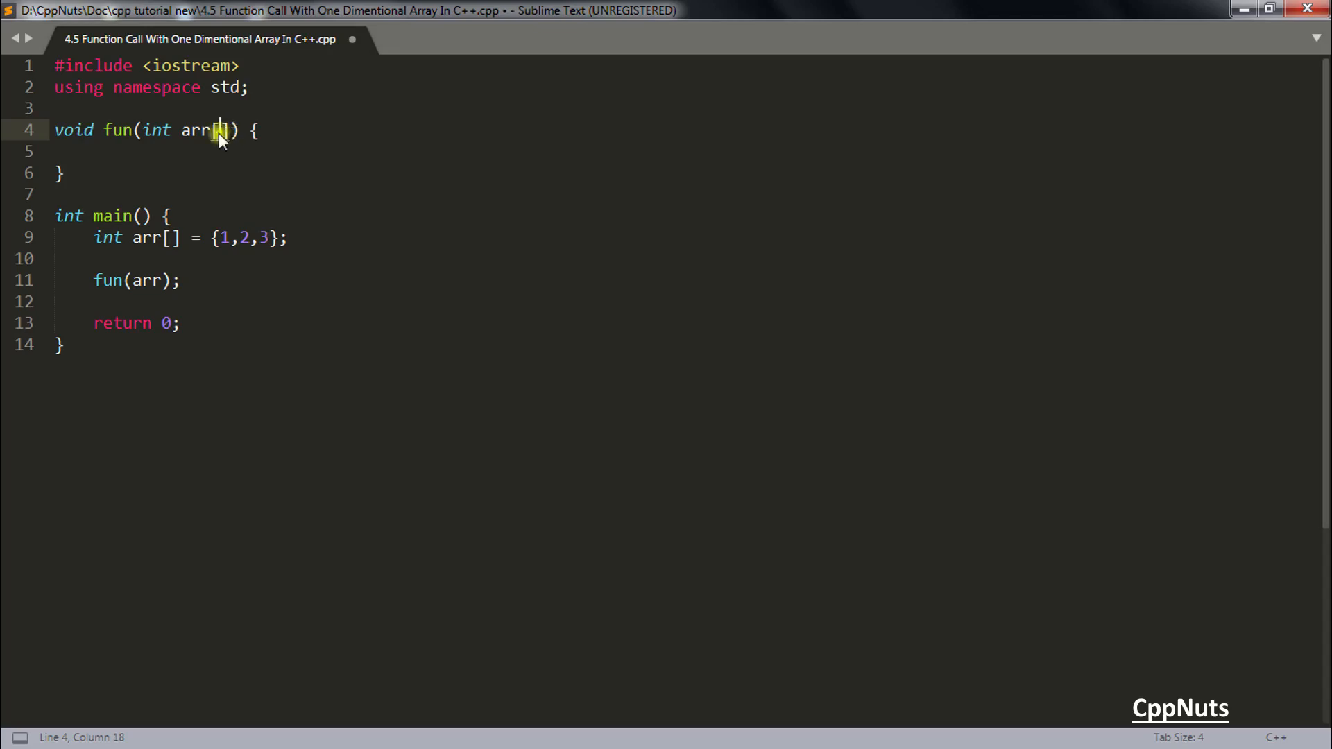
pyautogui.moveTo(192, 280)
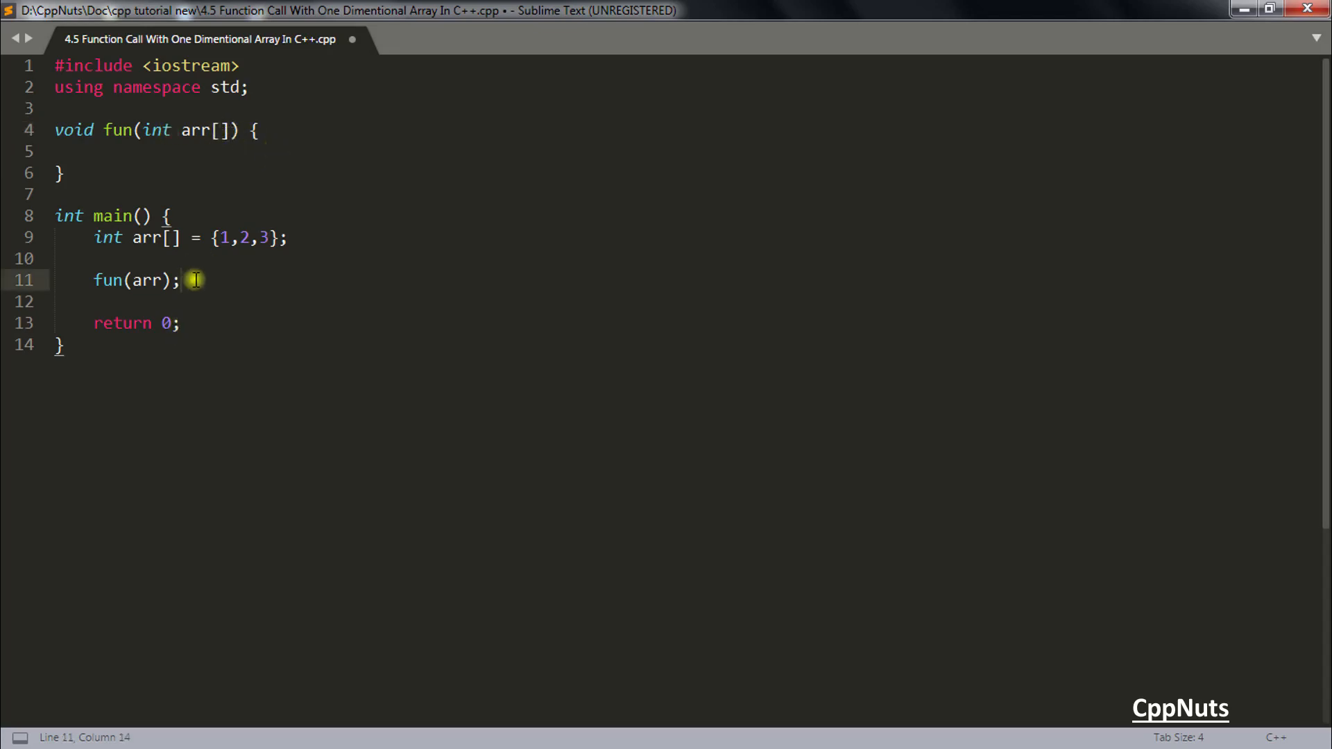
pyautogui.moveTo(139, 261)
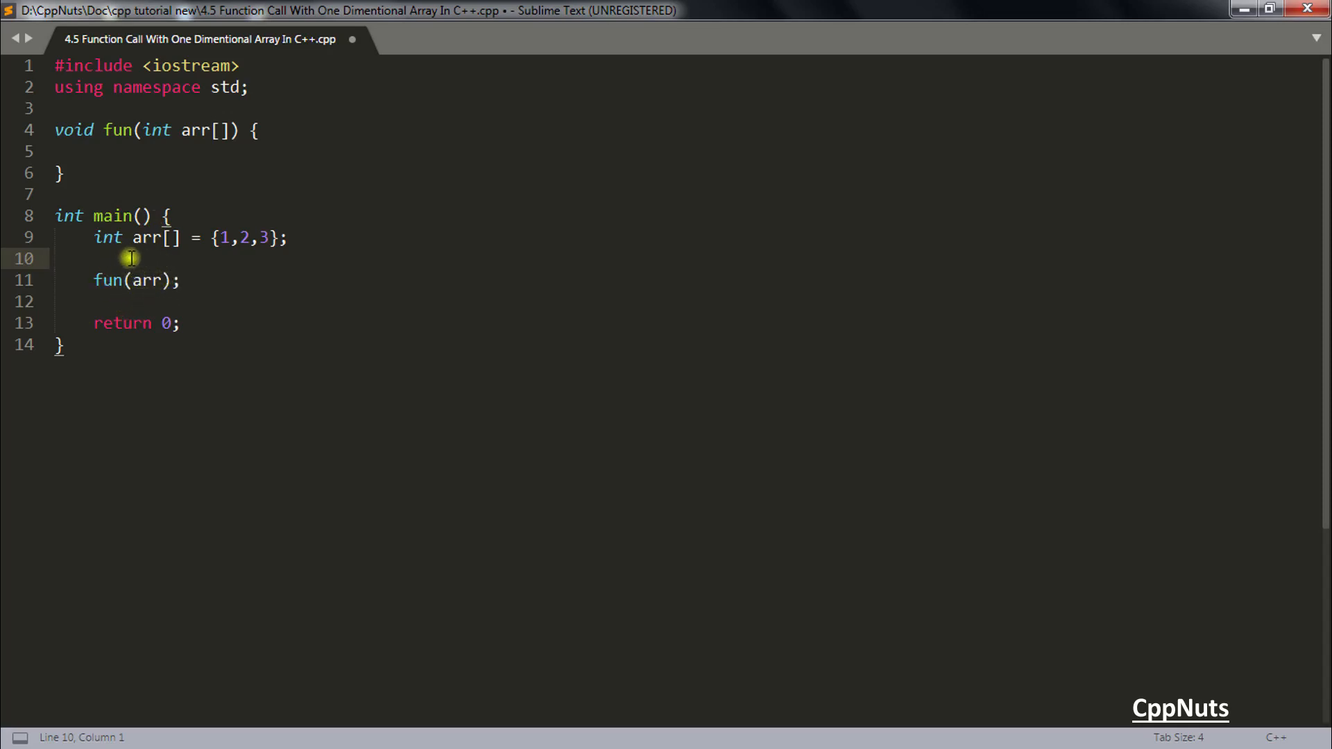
# Step: Change main's call to fun(arr, 3) and add an int size parameter to fun
pyautogui.click(148, 153)
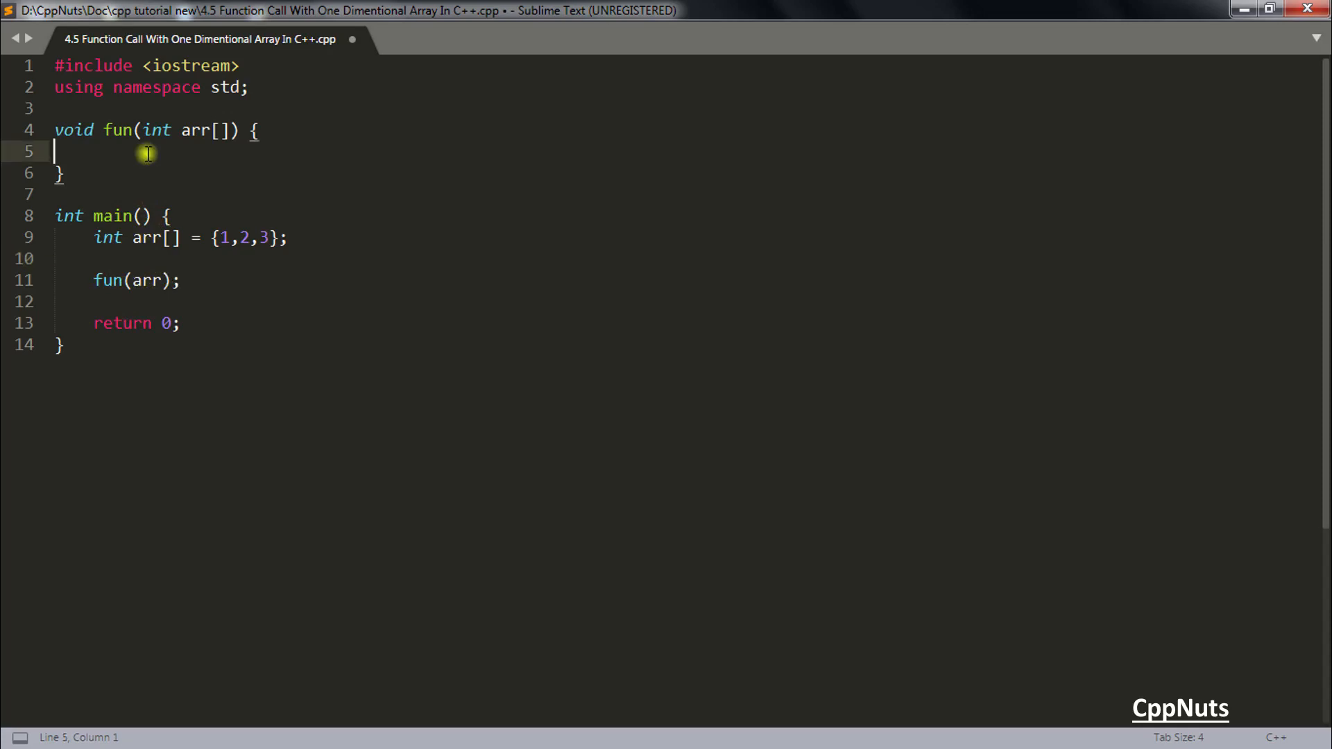
pyautogui.moveTo(151, 153)
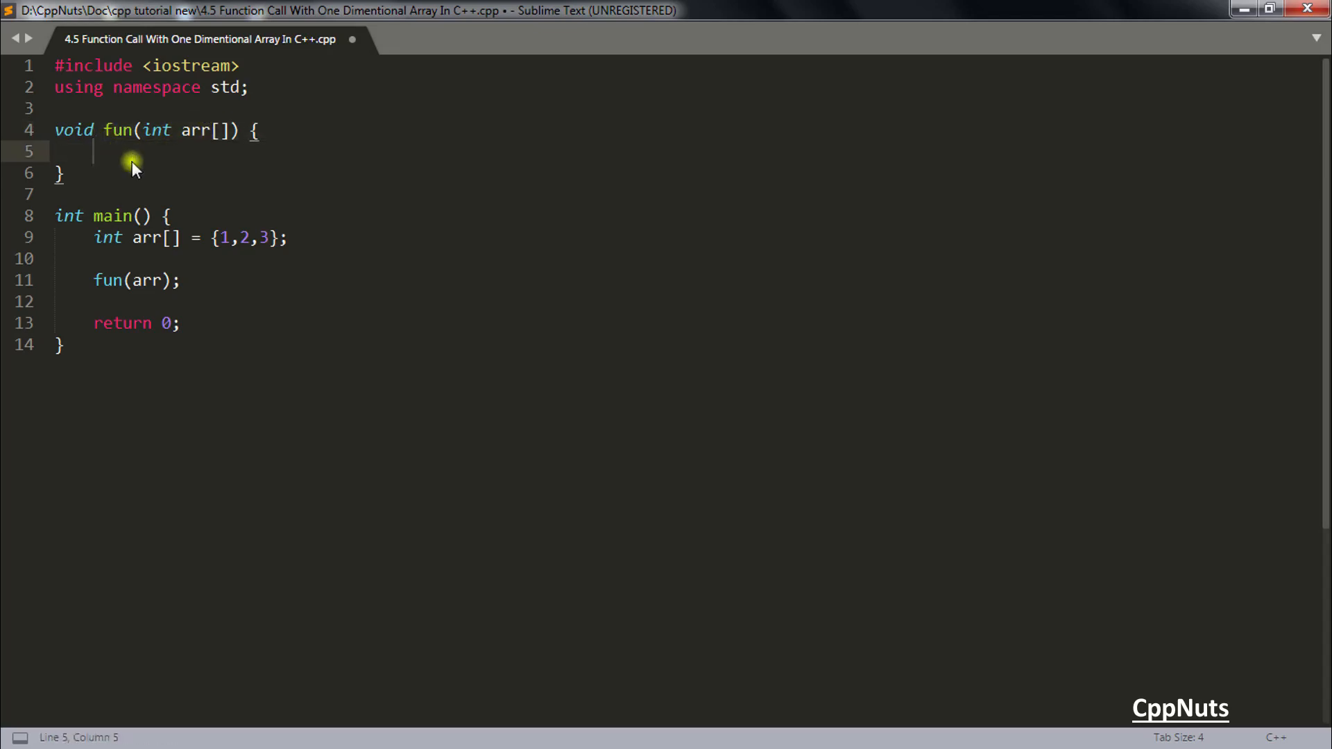
pyautogui.click(162, 280)
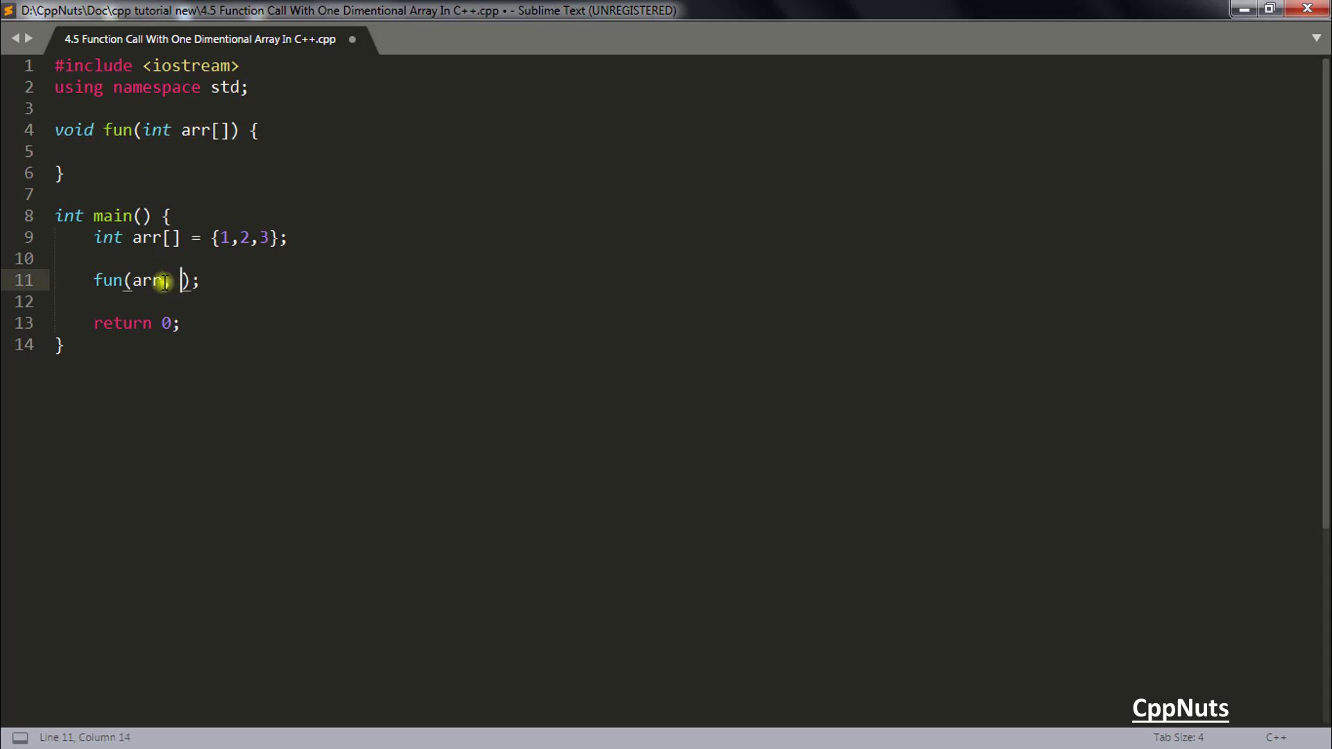
pyautogui.write(', 3')
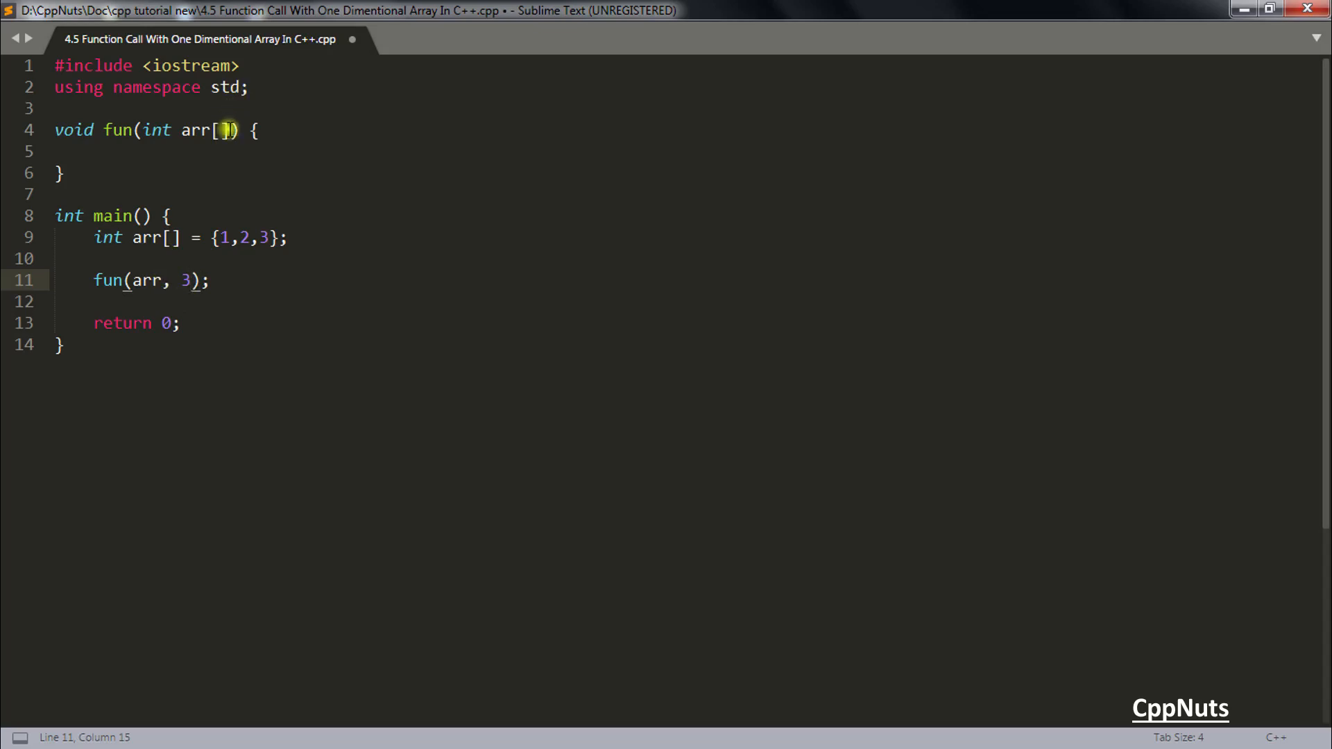
pyautogui.write(', int')
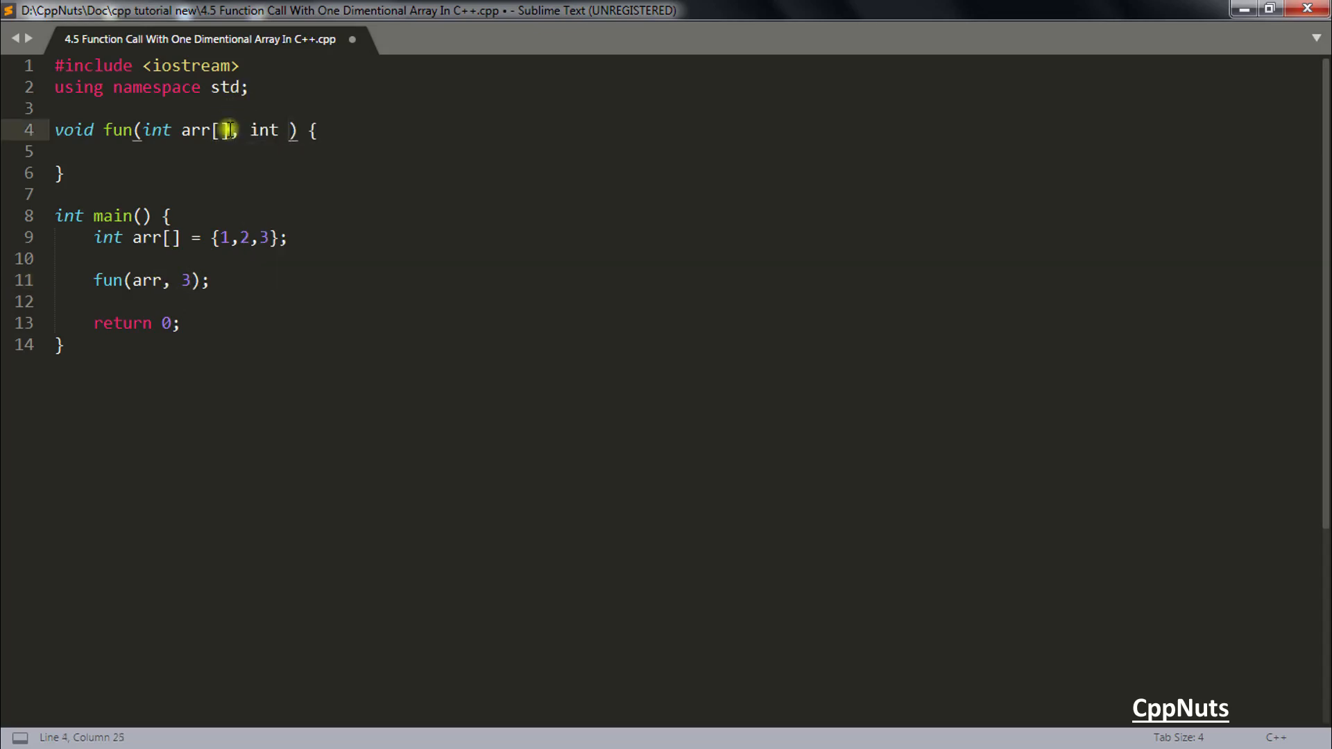
pyautogui.write('size')
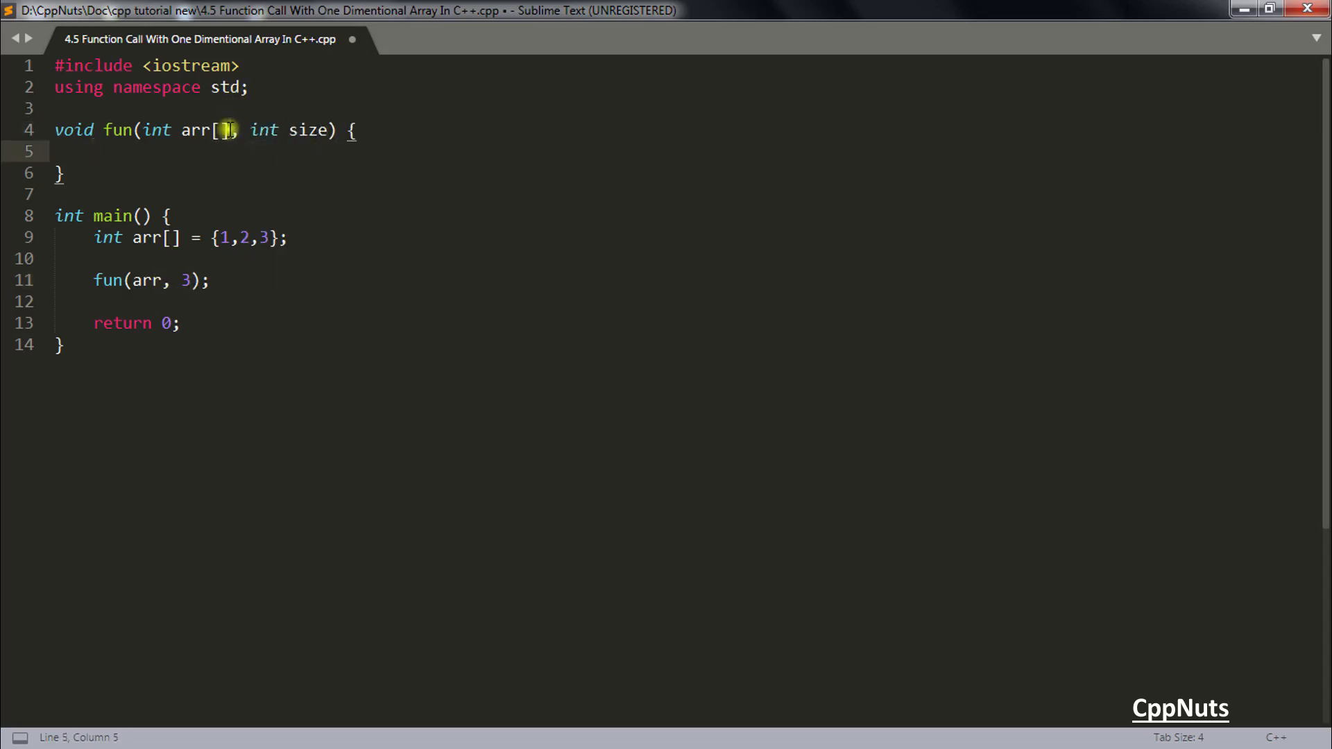
# Step: Add a for loop from i=0 to size printing arr[i] << endl in fun
pyautogui.write('for(int i)')
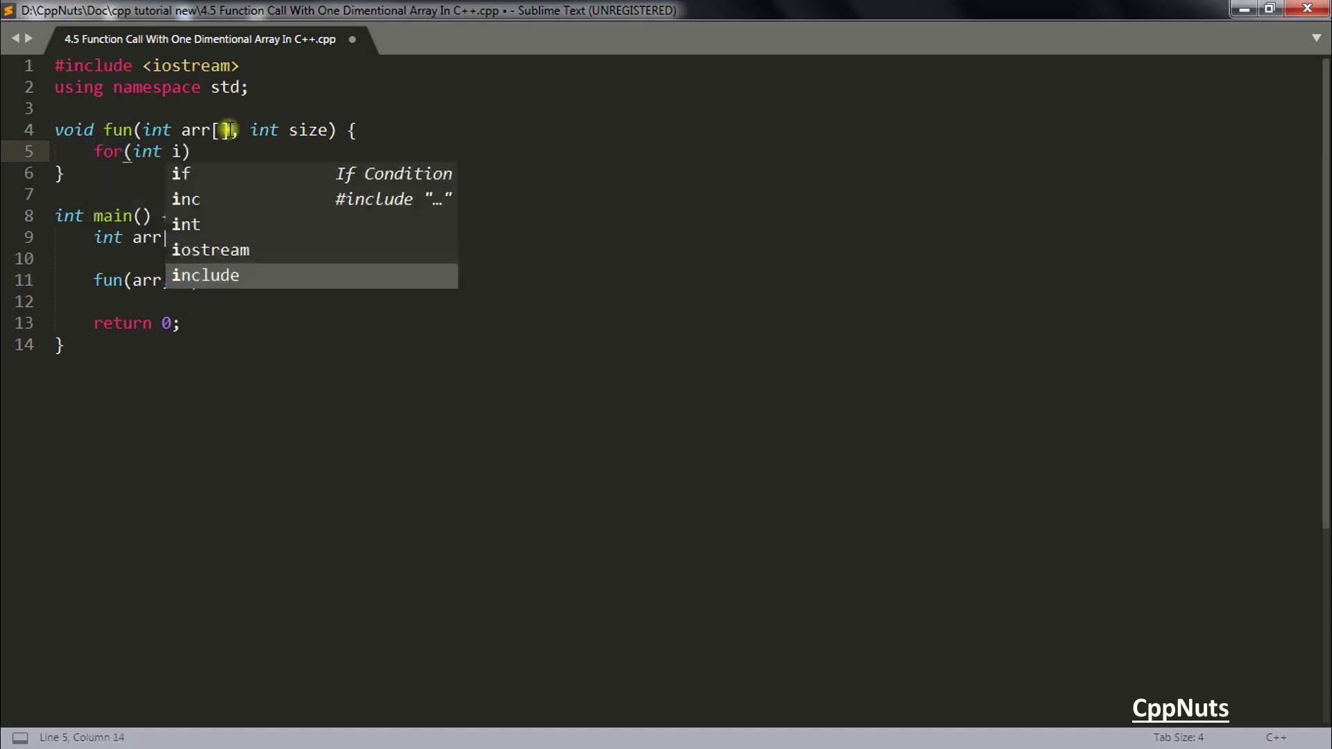
pyautogui.write('=0; i<size; i++')
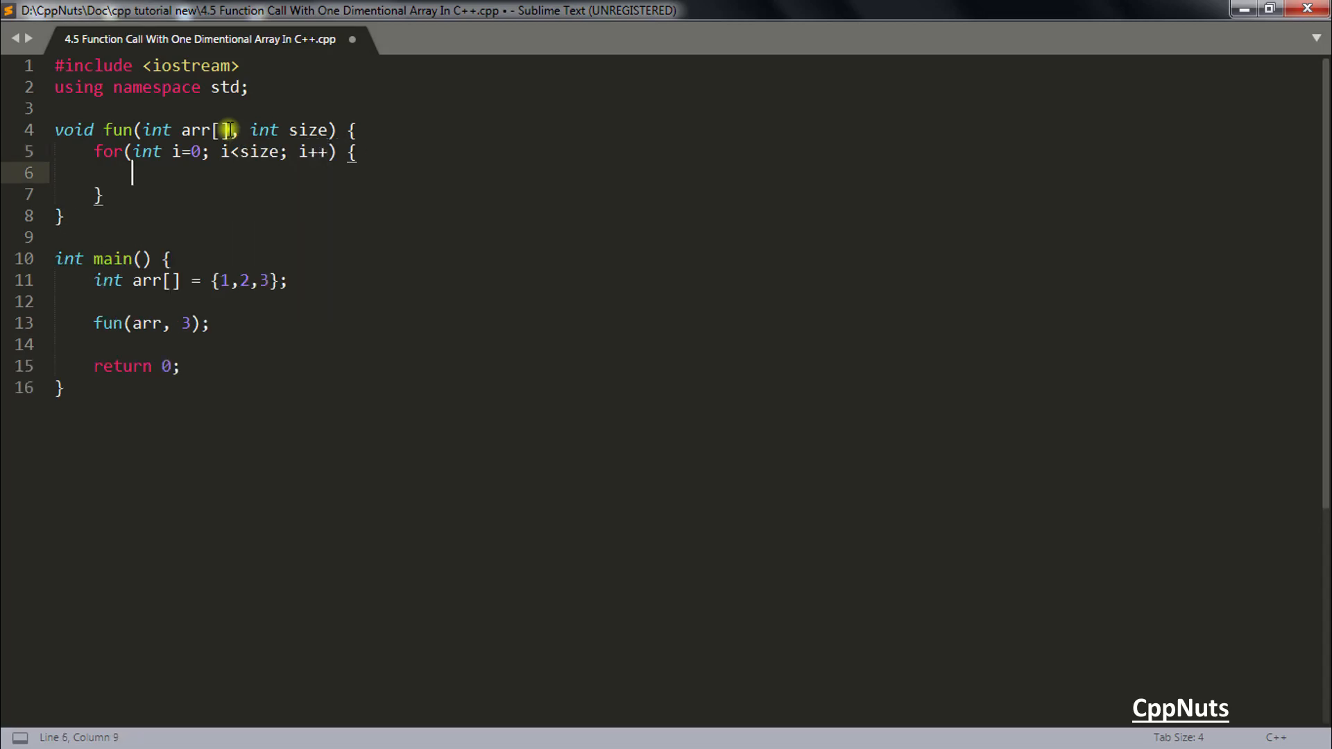
pyautogui.write('cout <<')
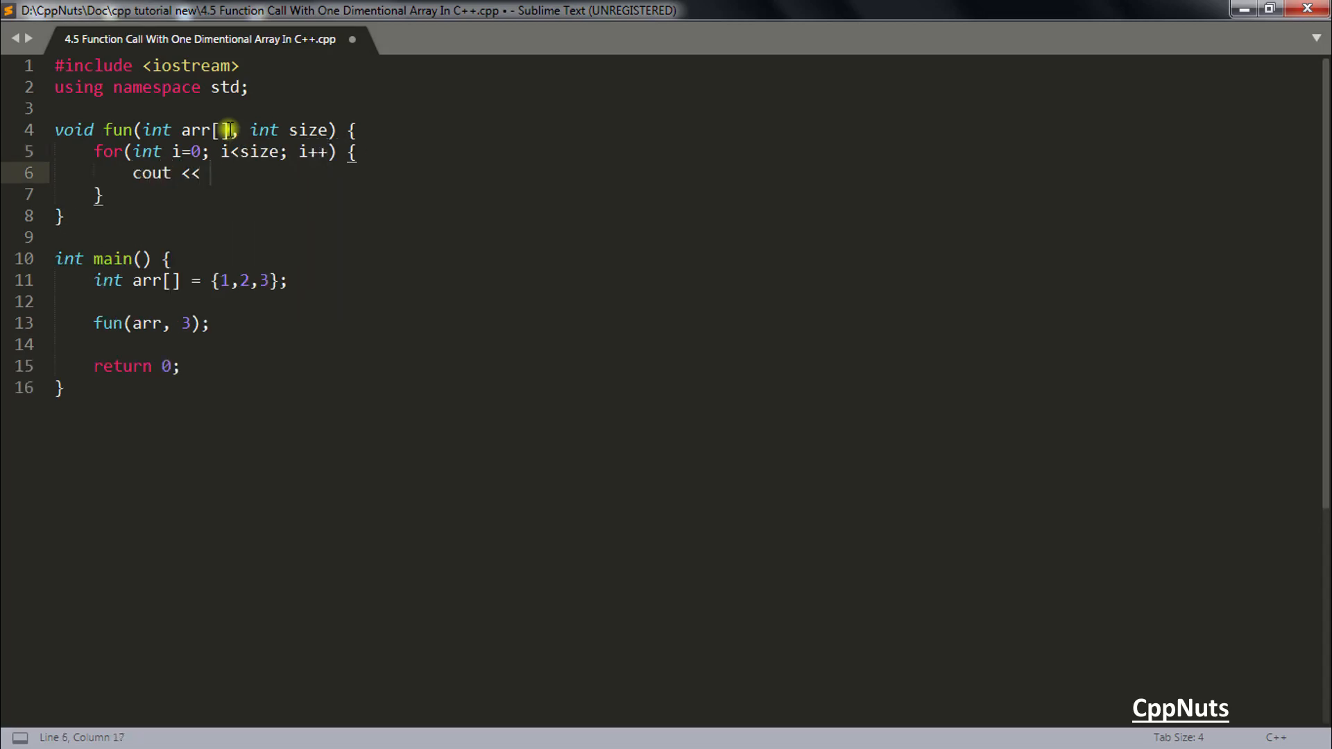
pyautogui.write('arr[i')
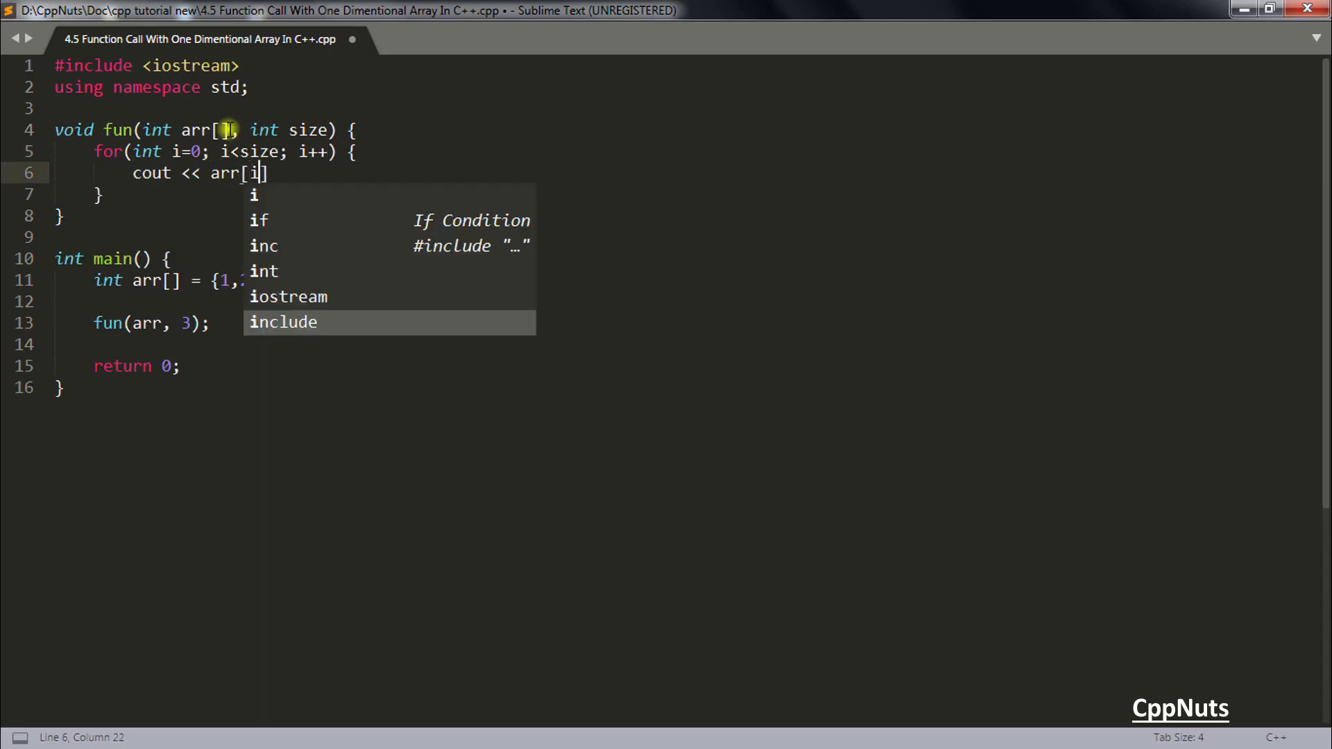
pyautogui.write('<< endl;')
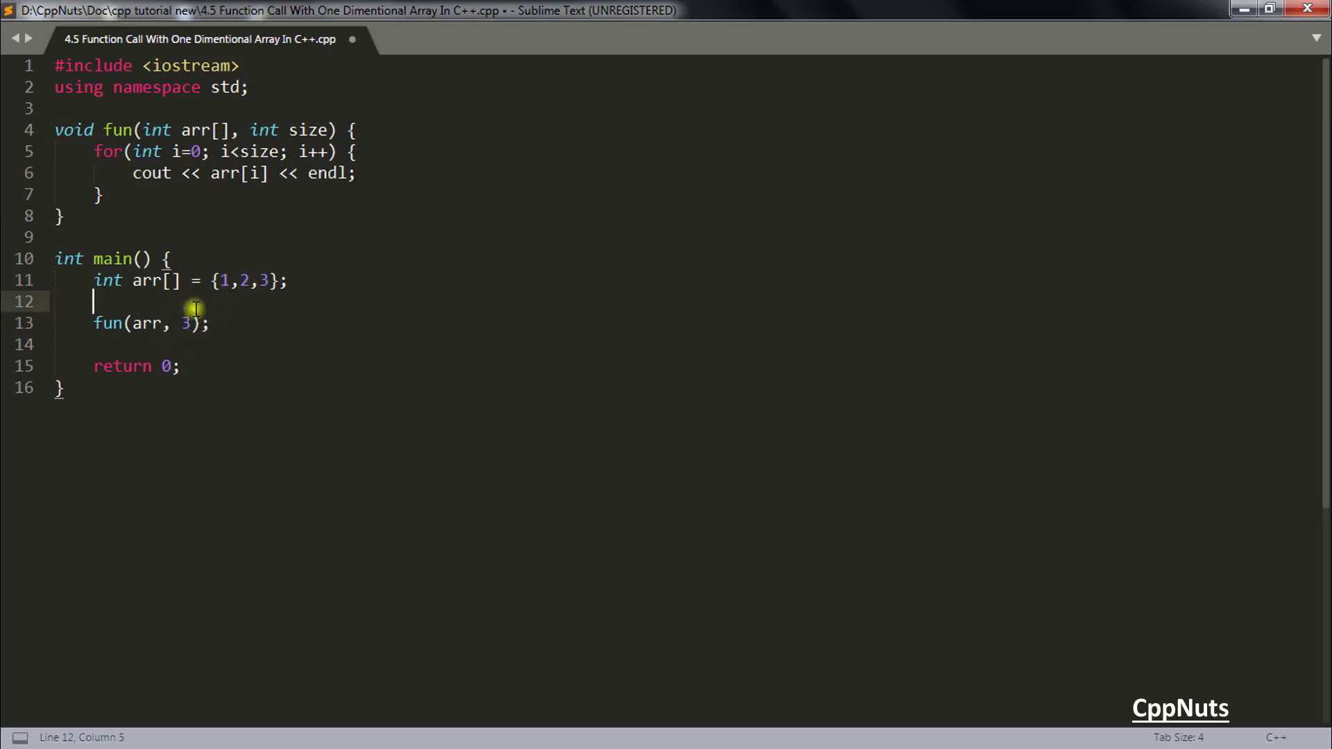
# Step: Declare int size = sizeof(arr)/sizeof(arr[0]); in main and select sizeof(arr)
pyautogui.write('int size =')
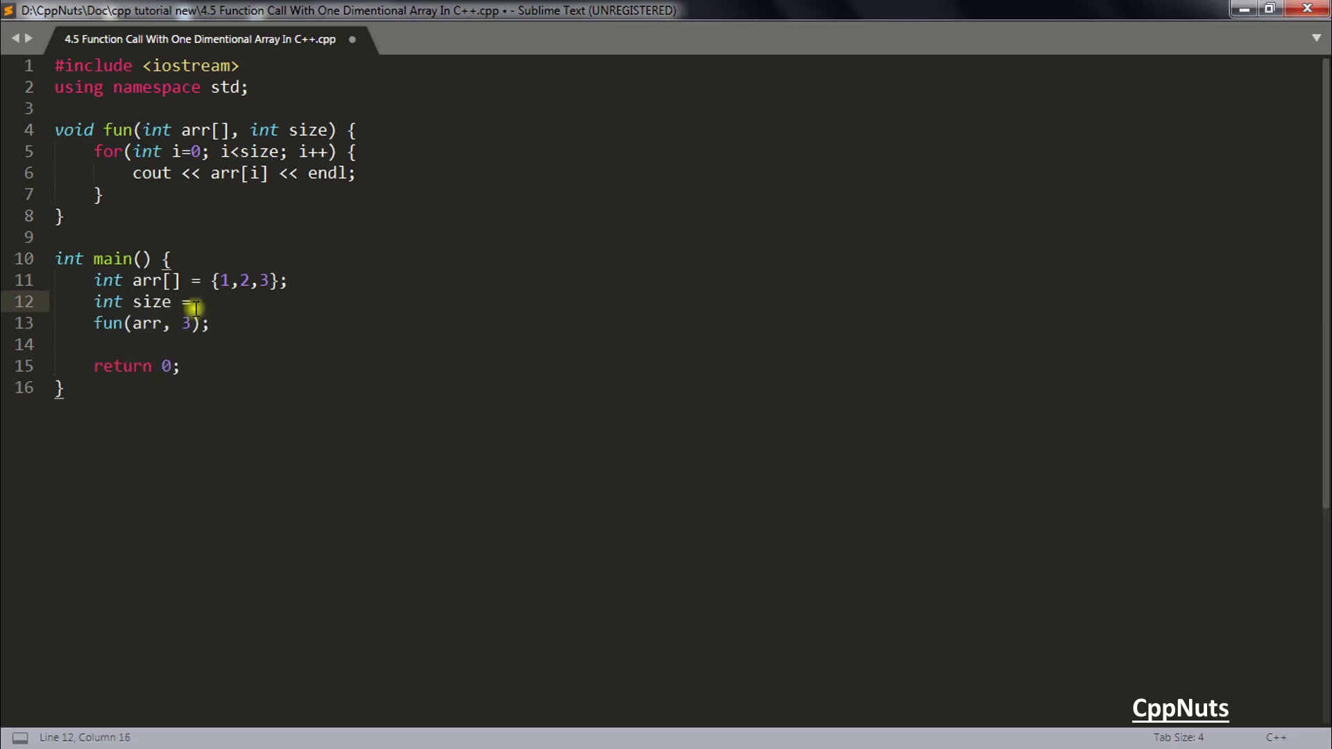
pyautogui.write('sizeof()')
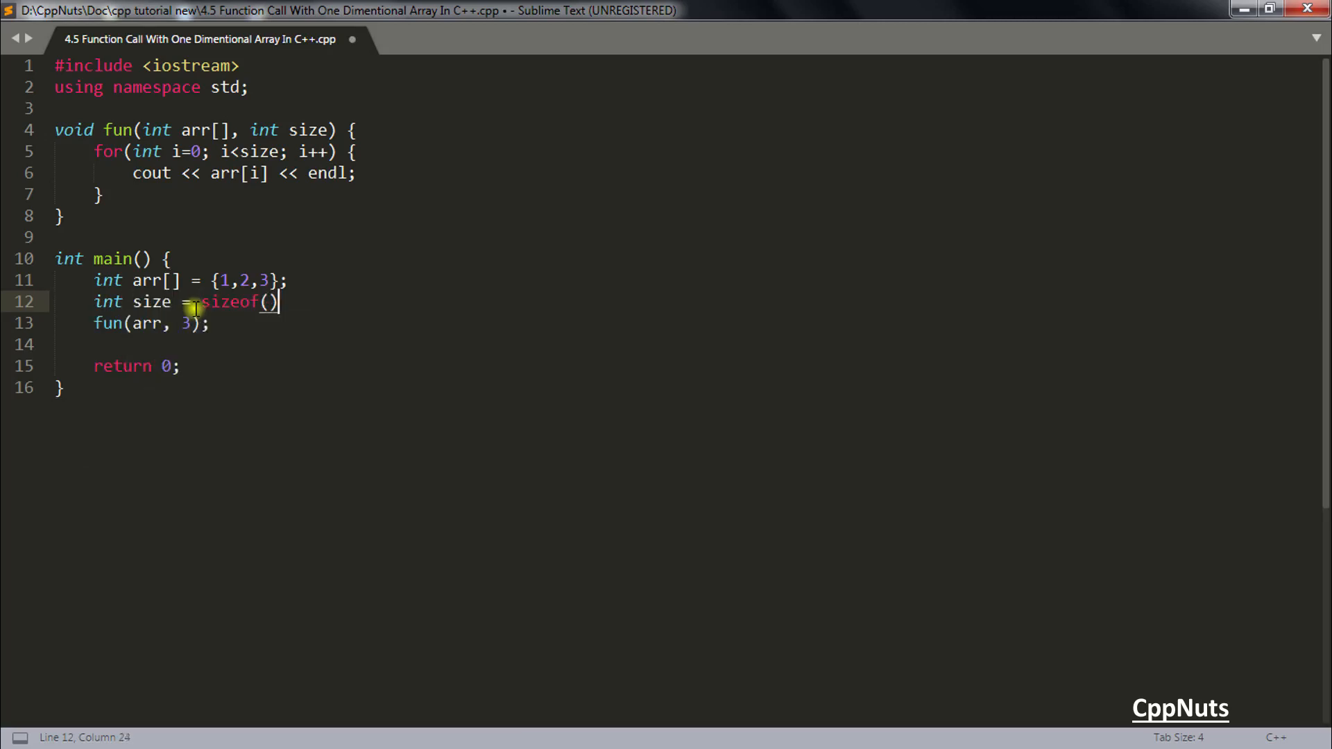
pyautogui.write('as')
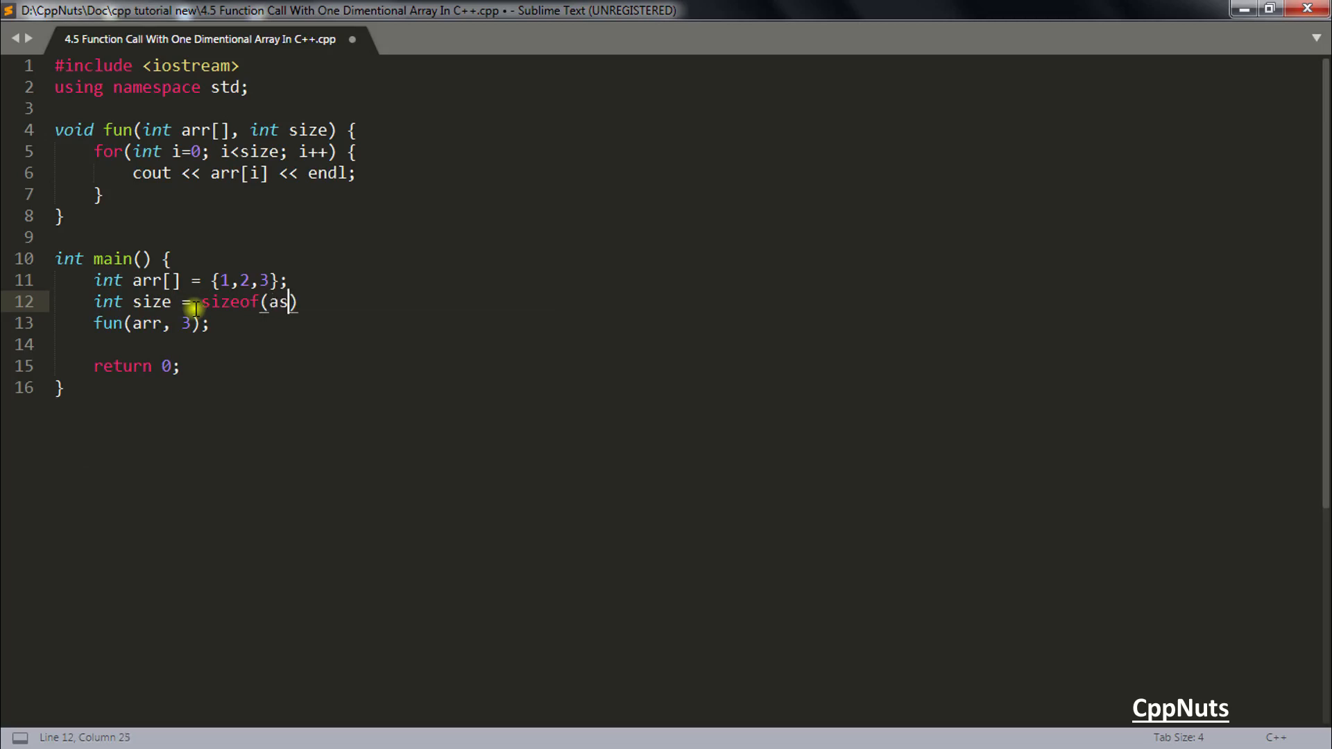
pyautogui.write('rr)/')
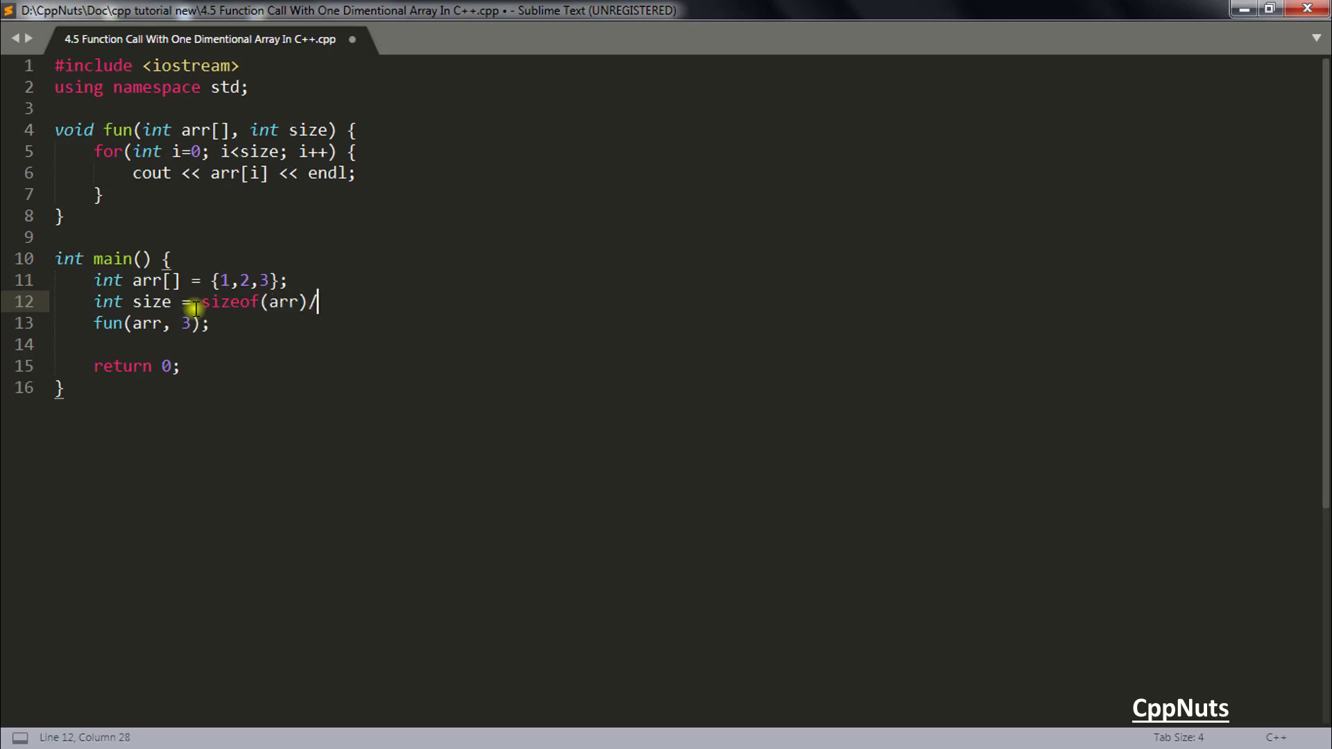
pyautogui.write('sizeof()')
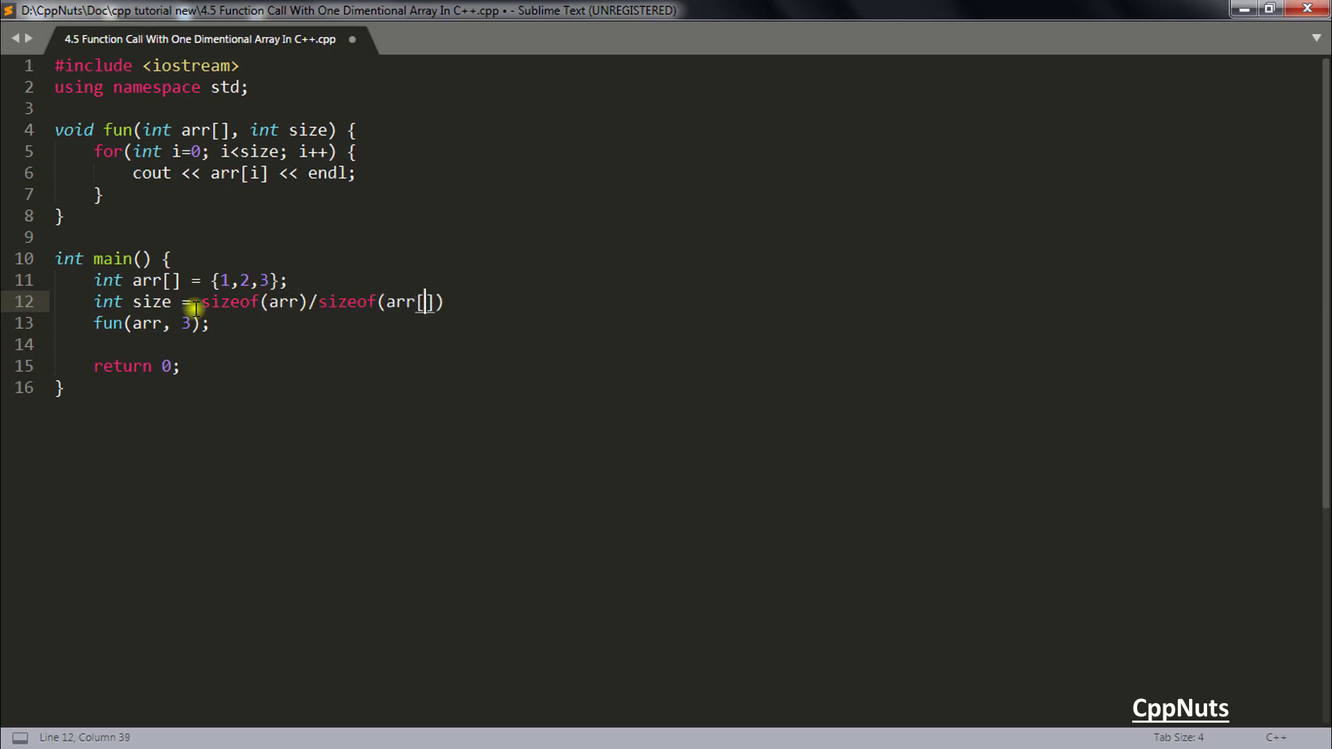
pyautogui.write('0')
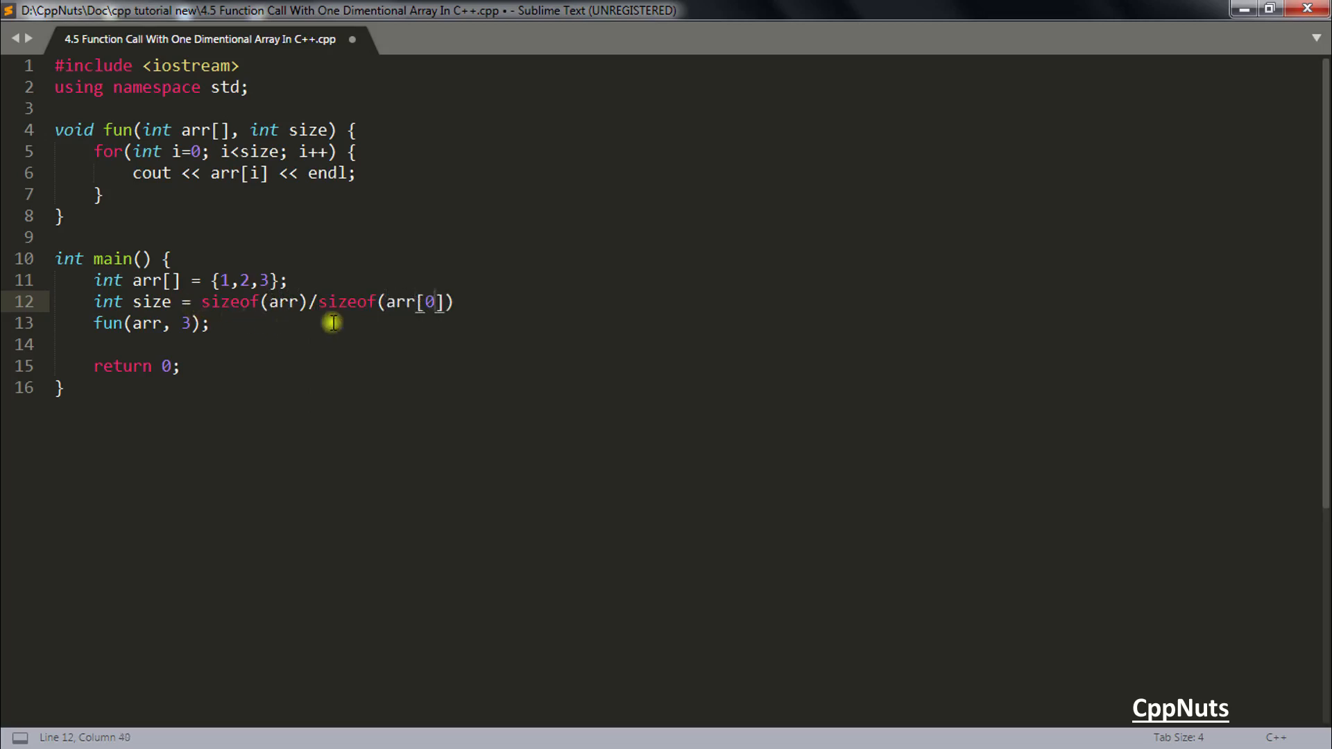
pyautogui.write(');')
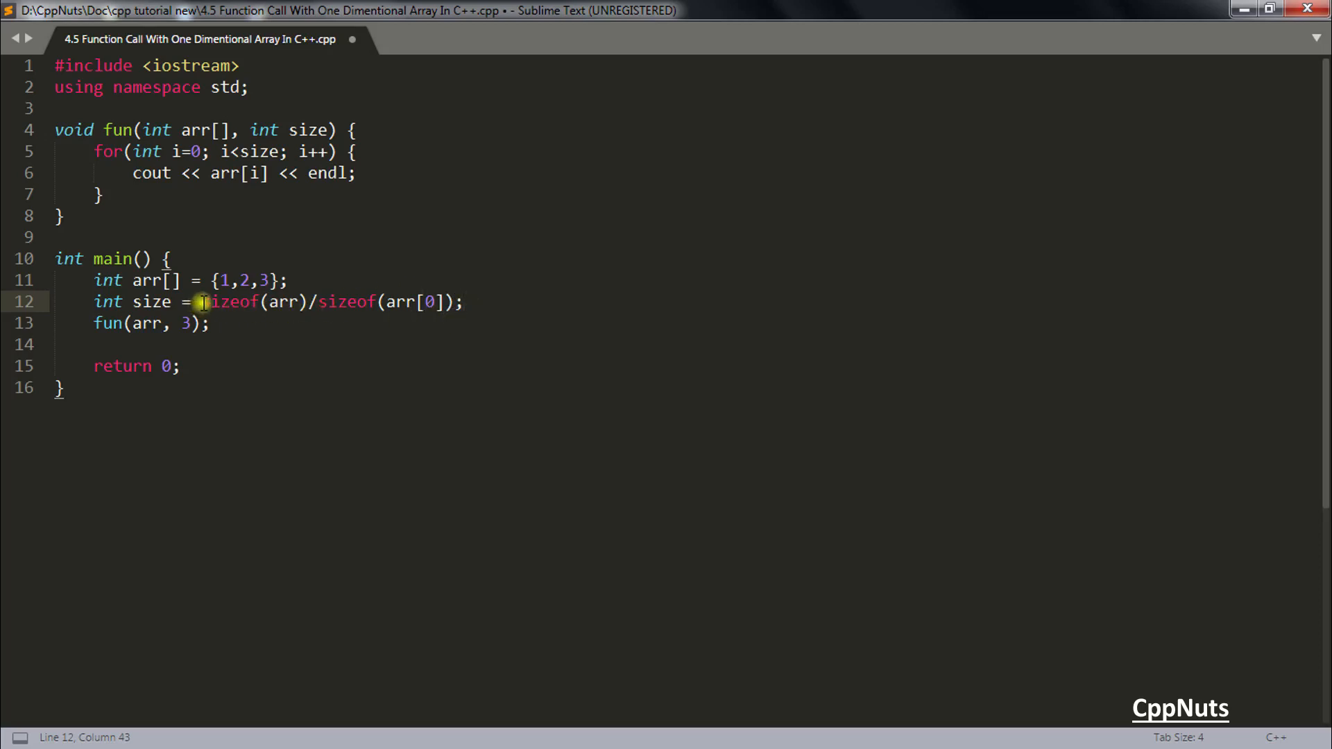
pyautogui.moveTo(201, 302); pyautogui.dragTo(313, 302)
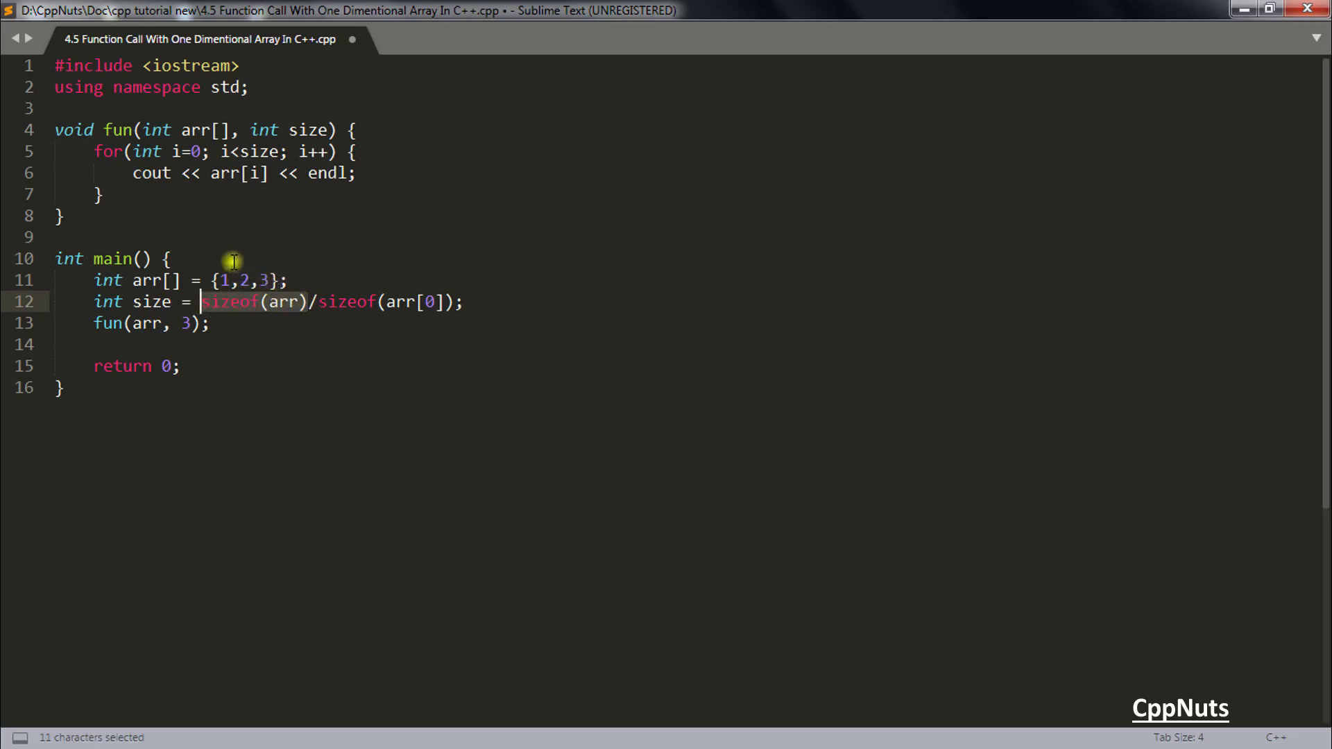
pyautogui.moveTo(314, 304)
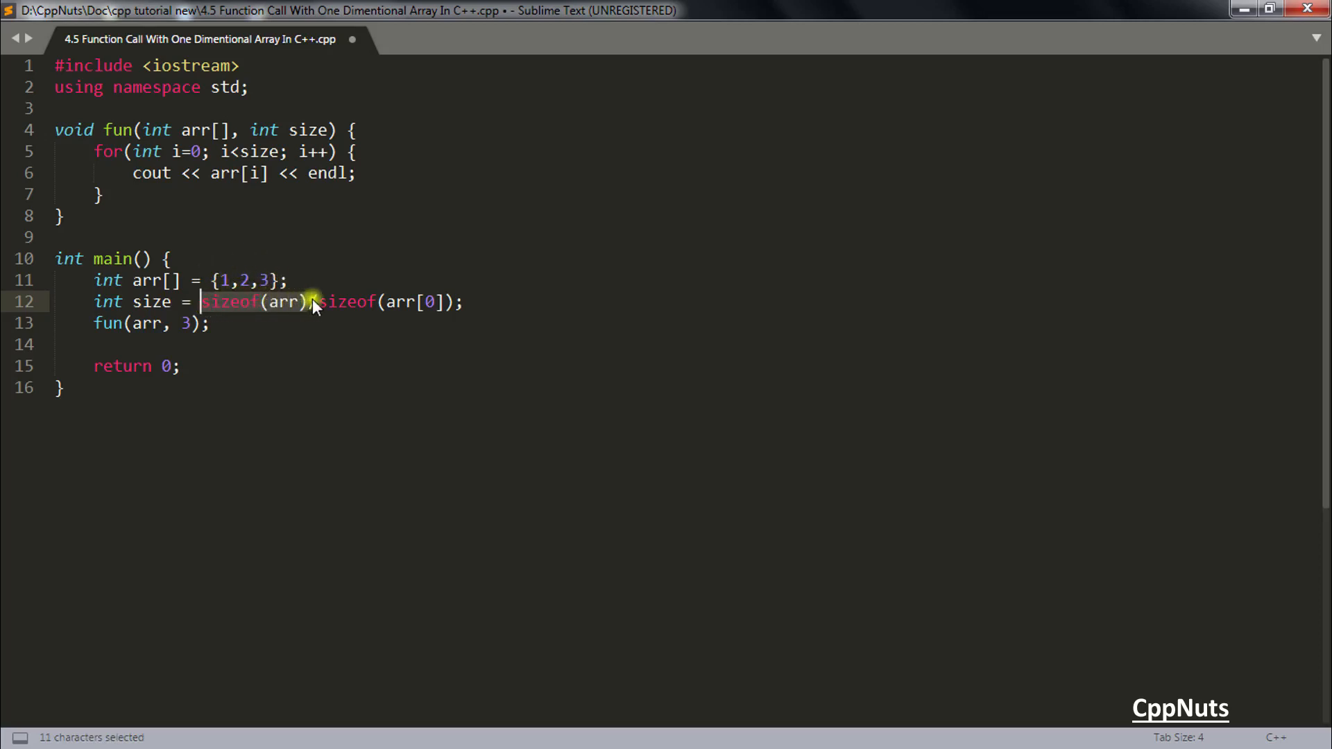
# Step: Replace the literal 3 in the call so main calls fun(arr, size)
pyautogui.click(454, 302)
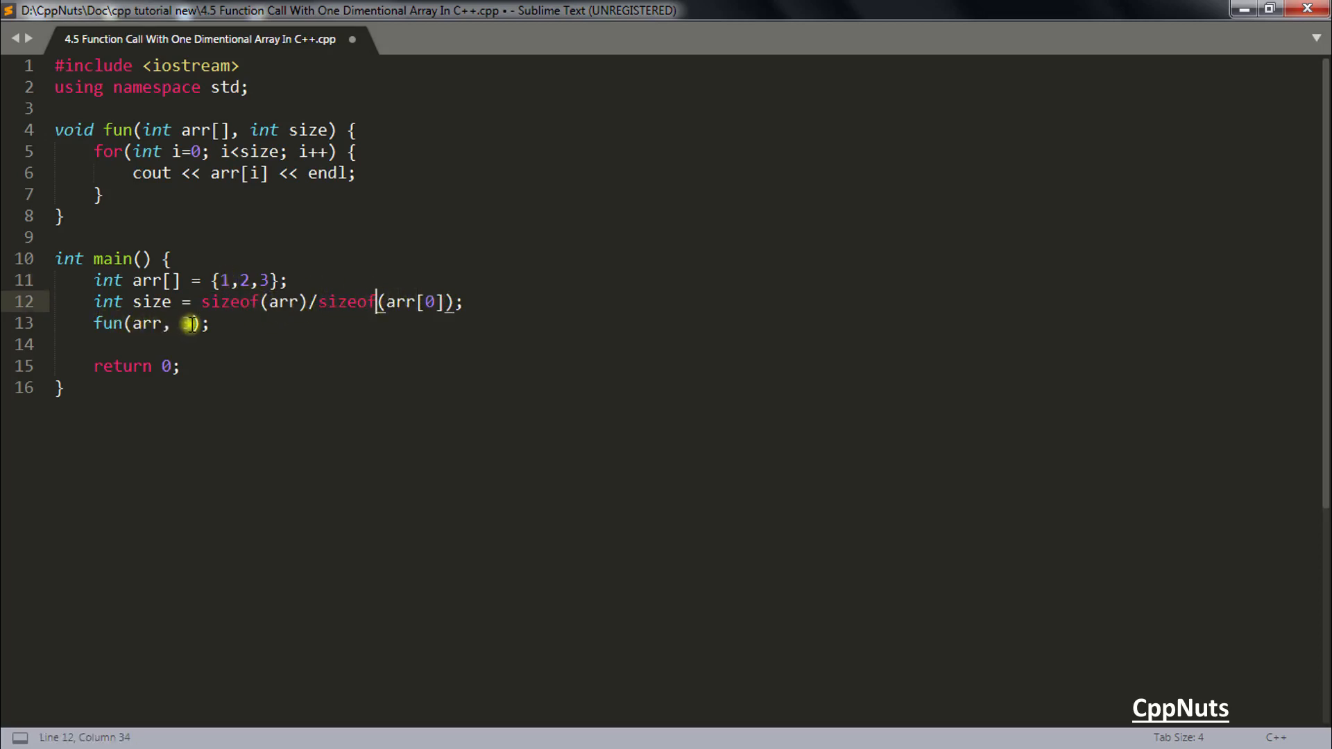
pyautogui.write('size')
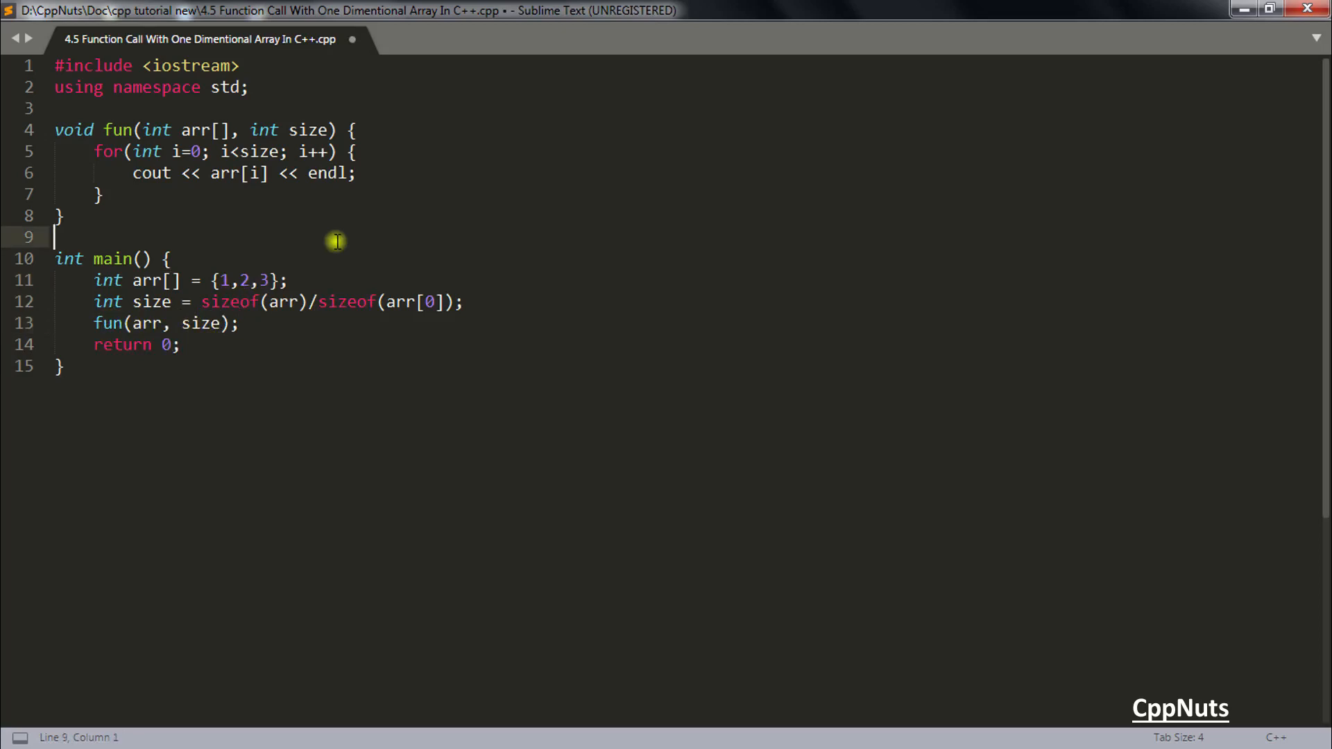
# Step: Build and run to print 1, 2, 3, then change fun's parameter to int arr[3]
pyautogui.press('ctrl+b')
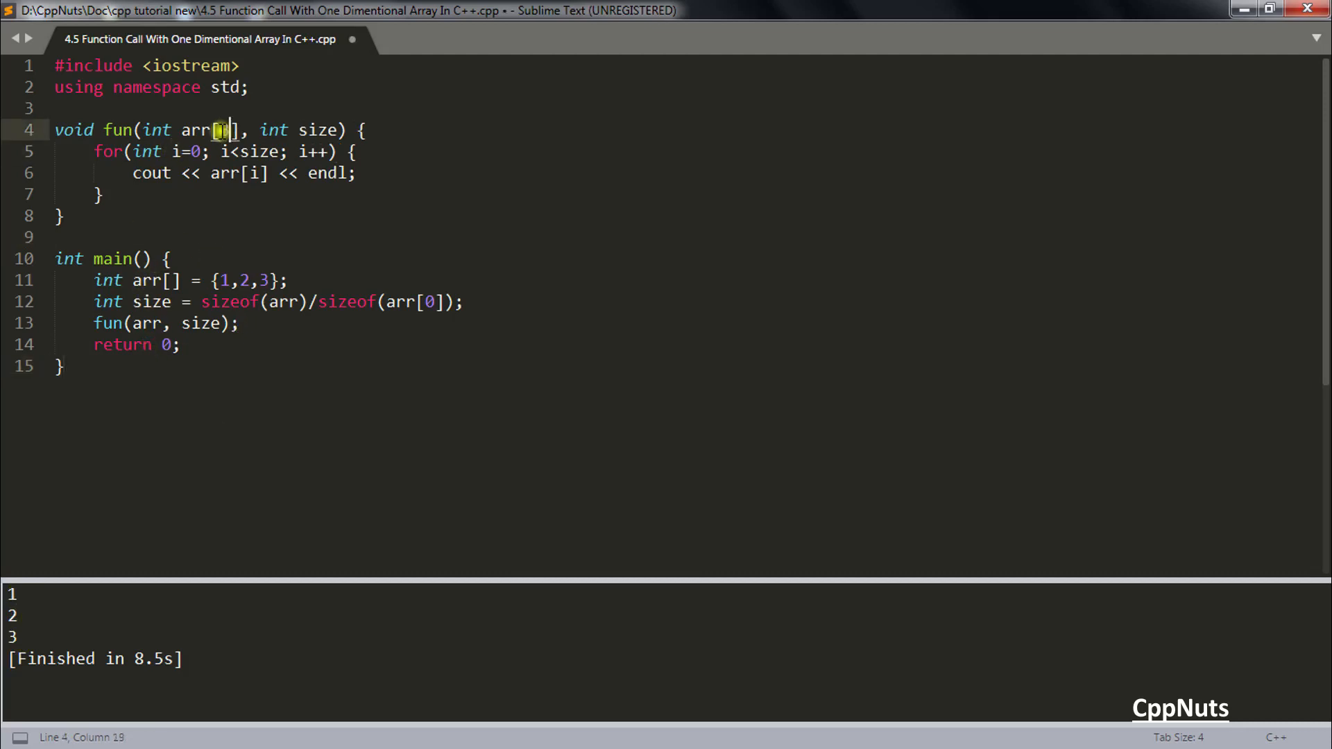
pyautogui.write('3')
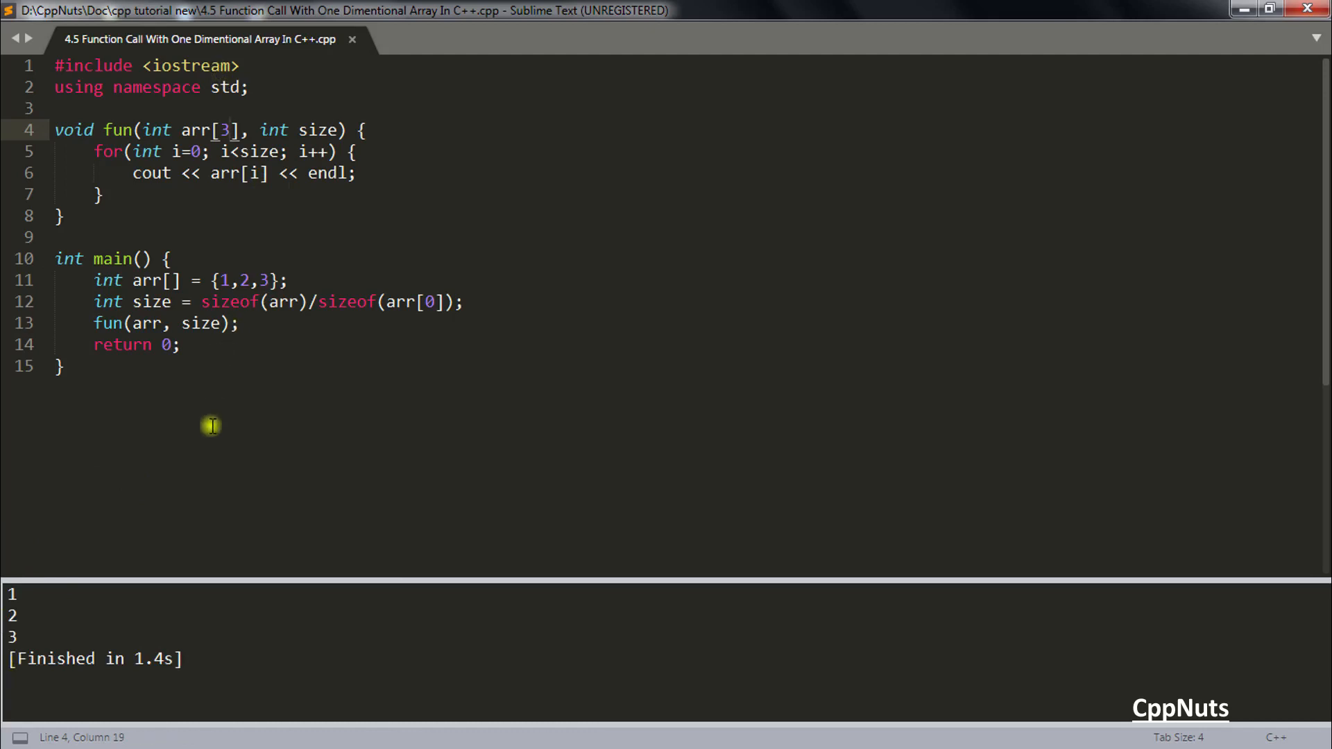
pyautogui.click(266, 329)
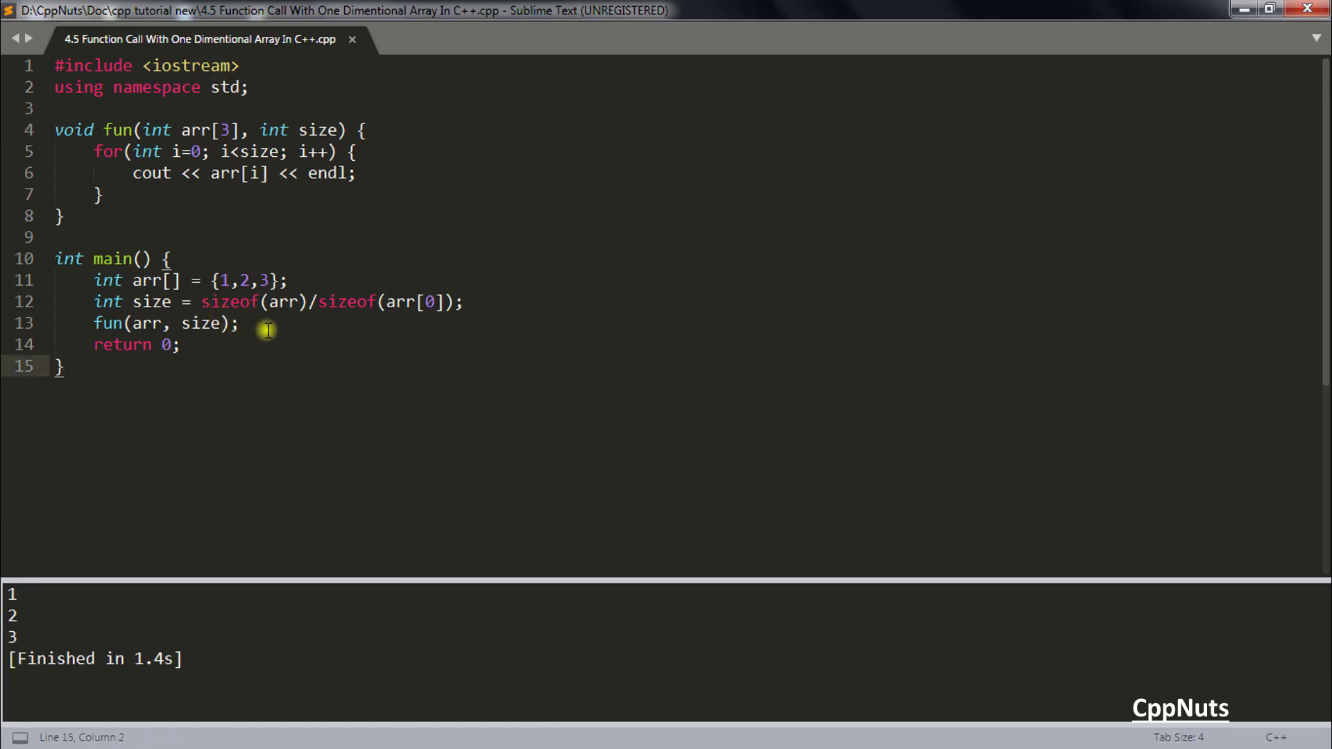
pyautogui.click(245, 324)
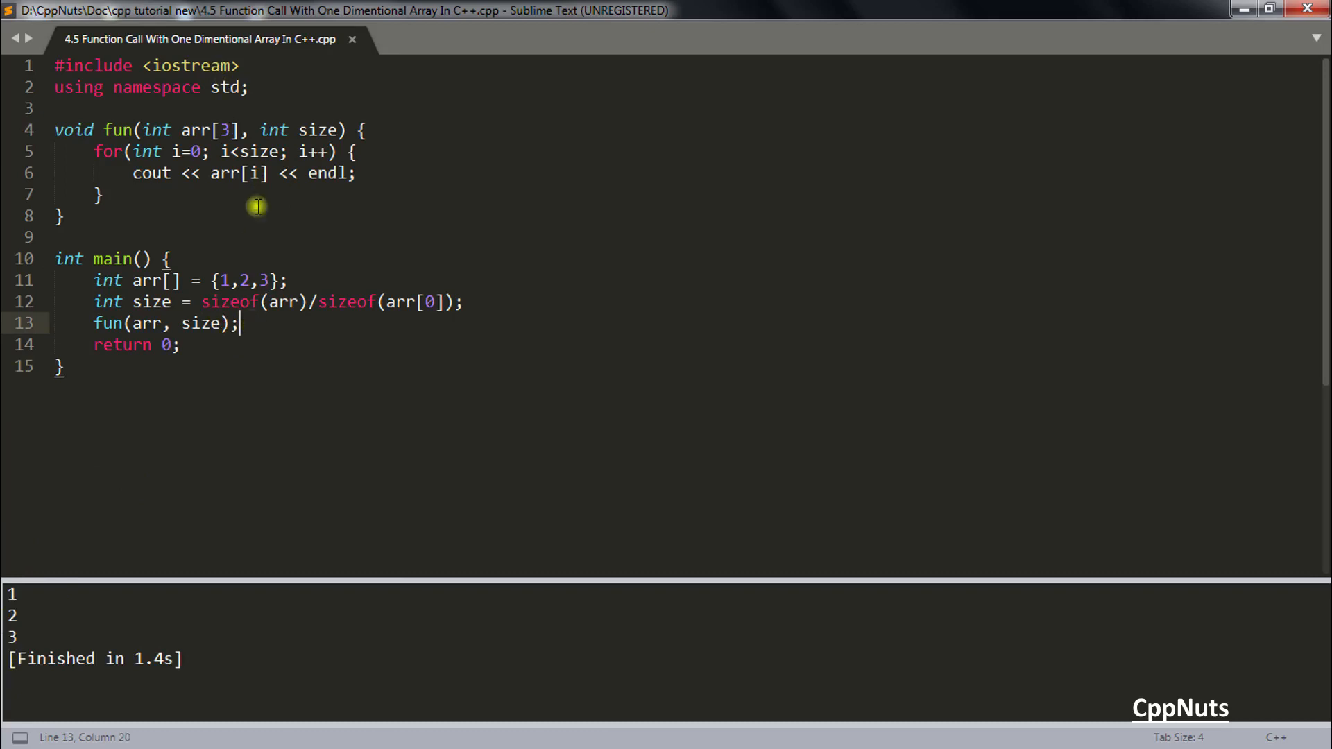
pyautogui.moveTo(208, 133)
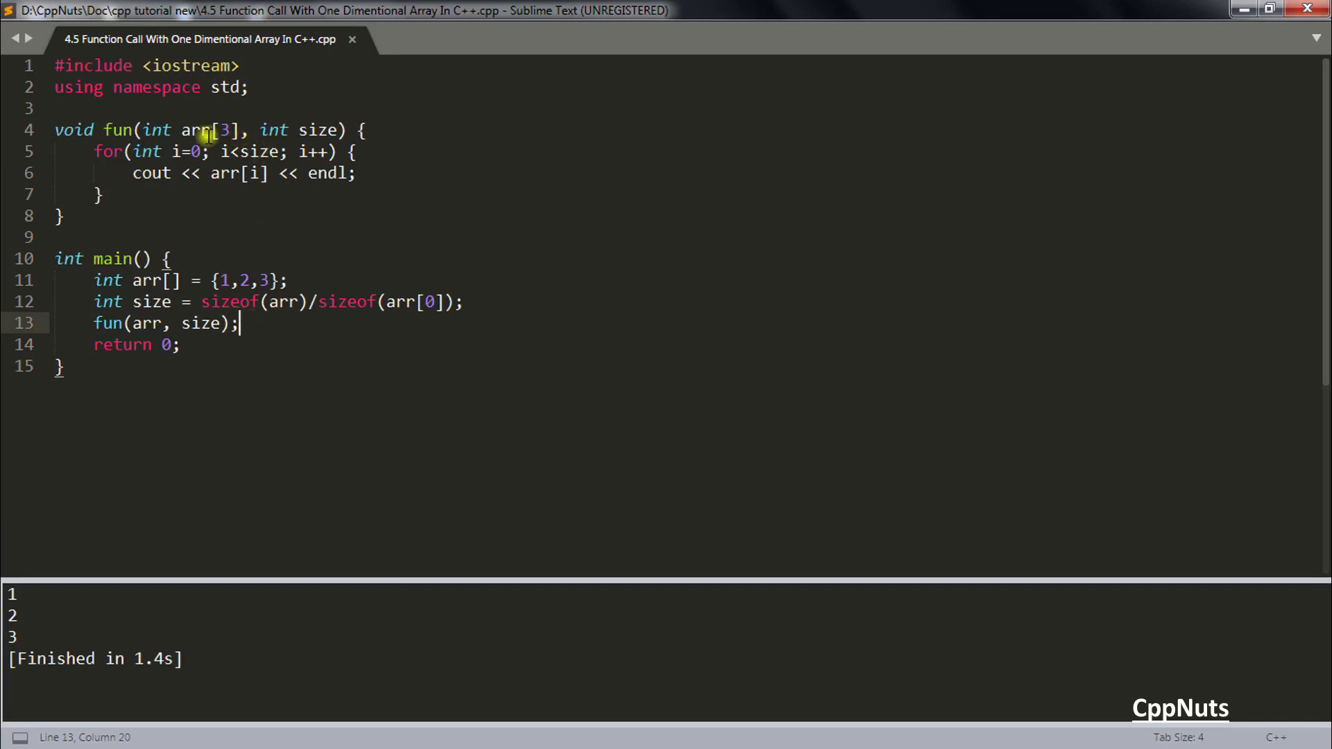